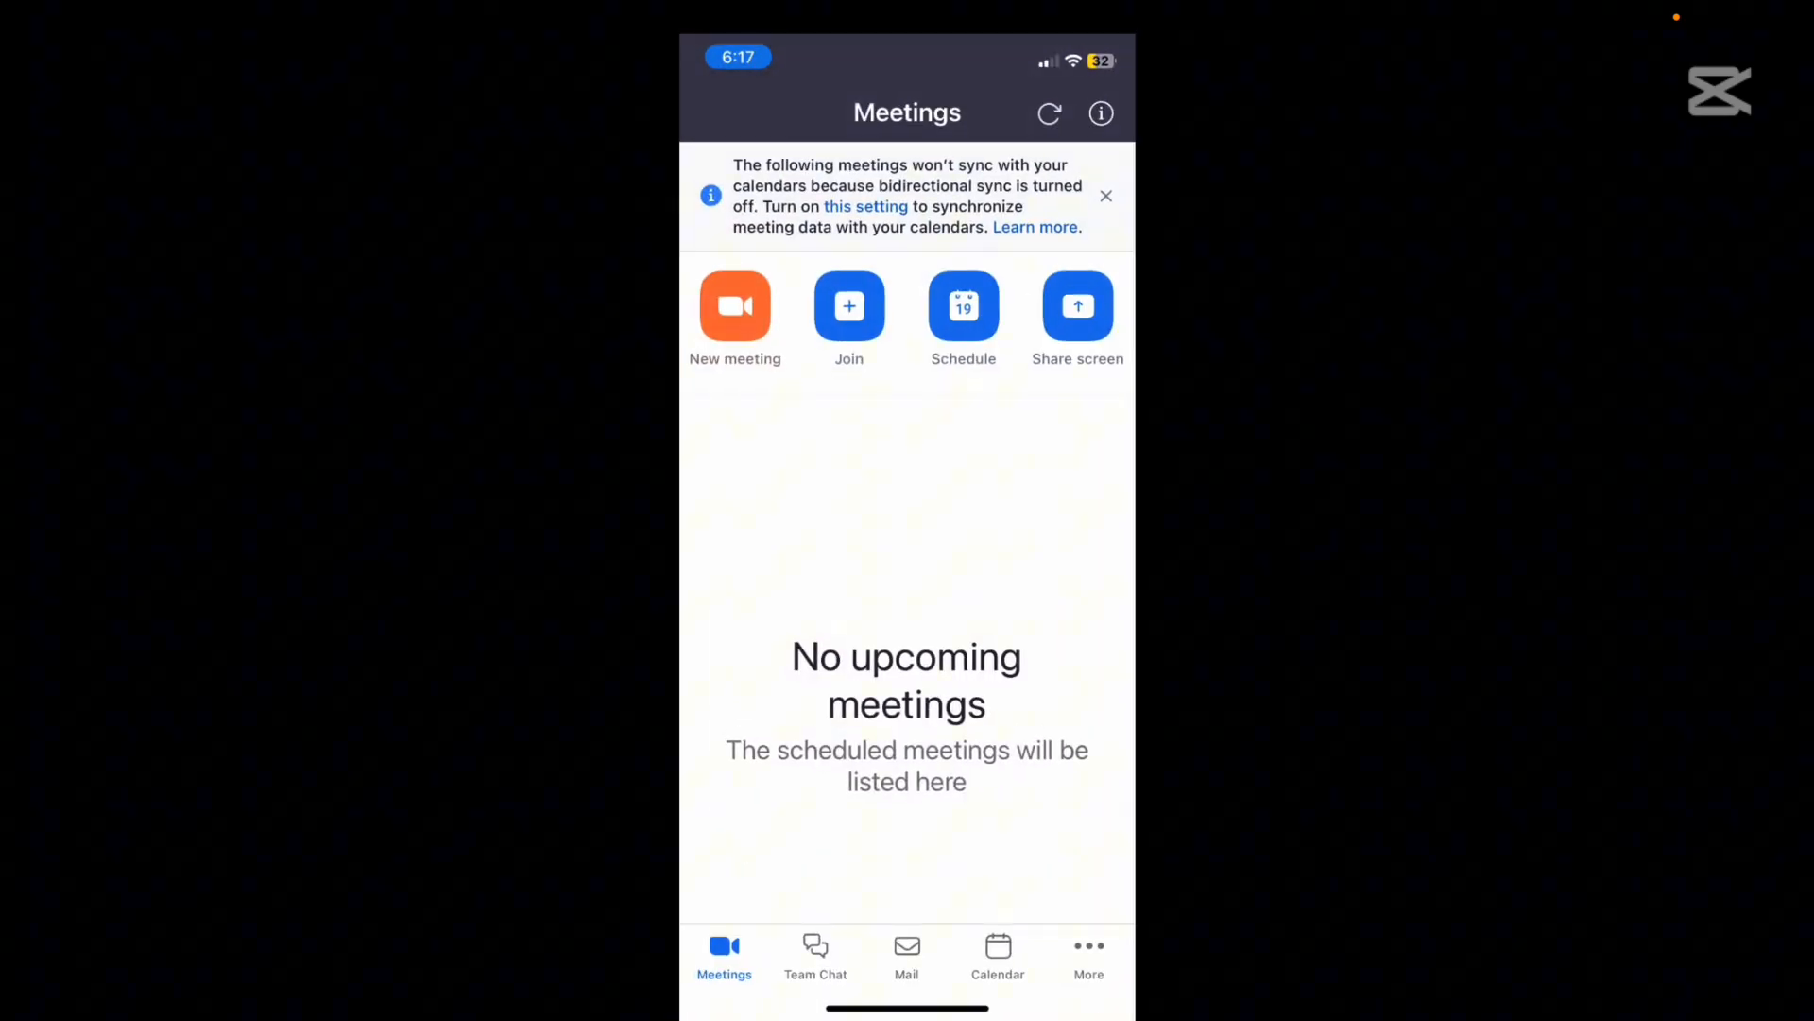
# - Look through the New meeting, Join and Schedule forms, backing out of each without starting anything
pyautogui.click(1089, 949)
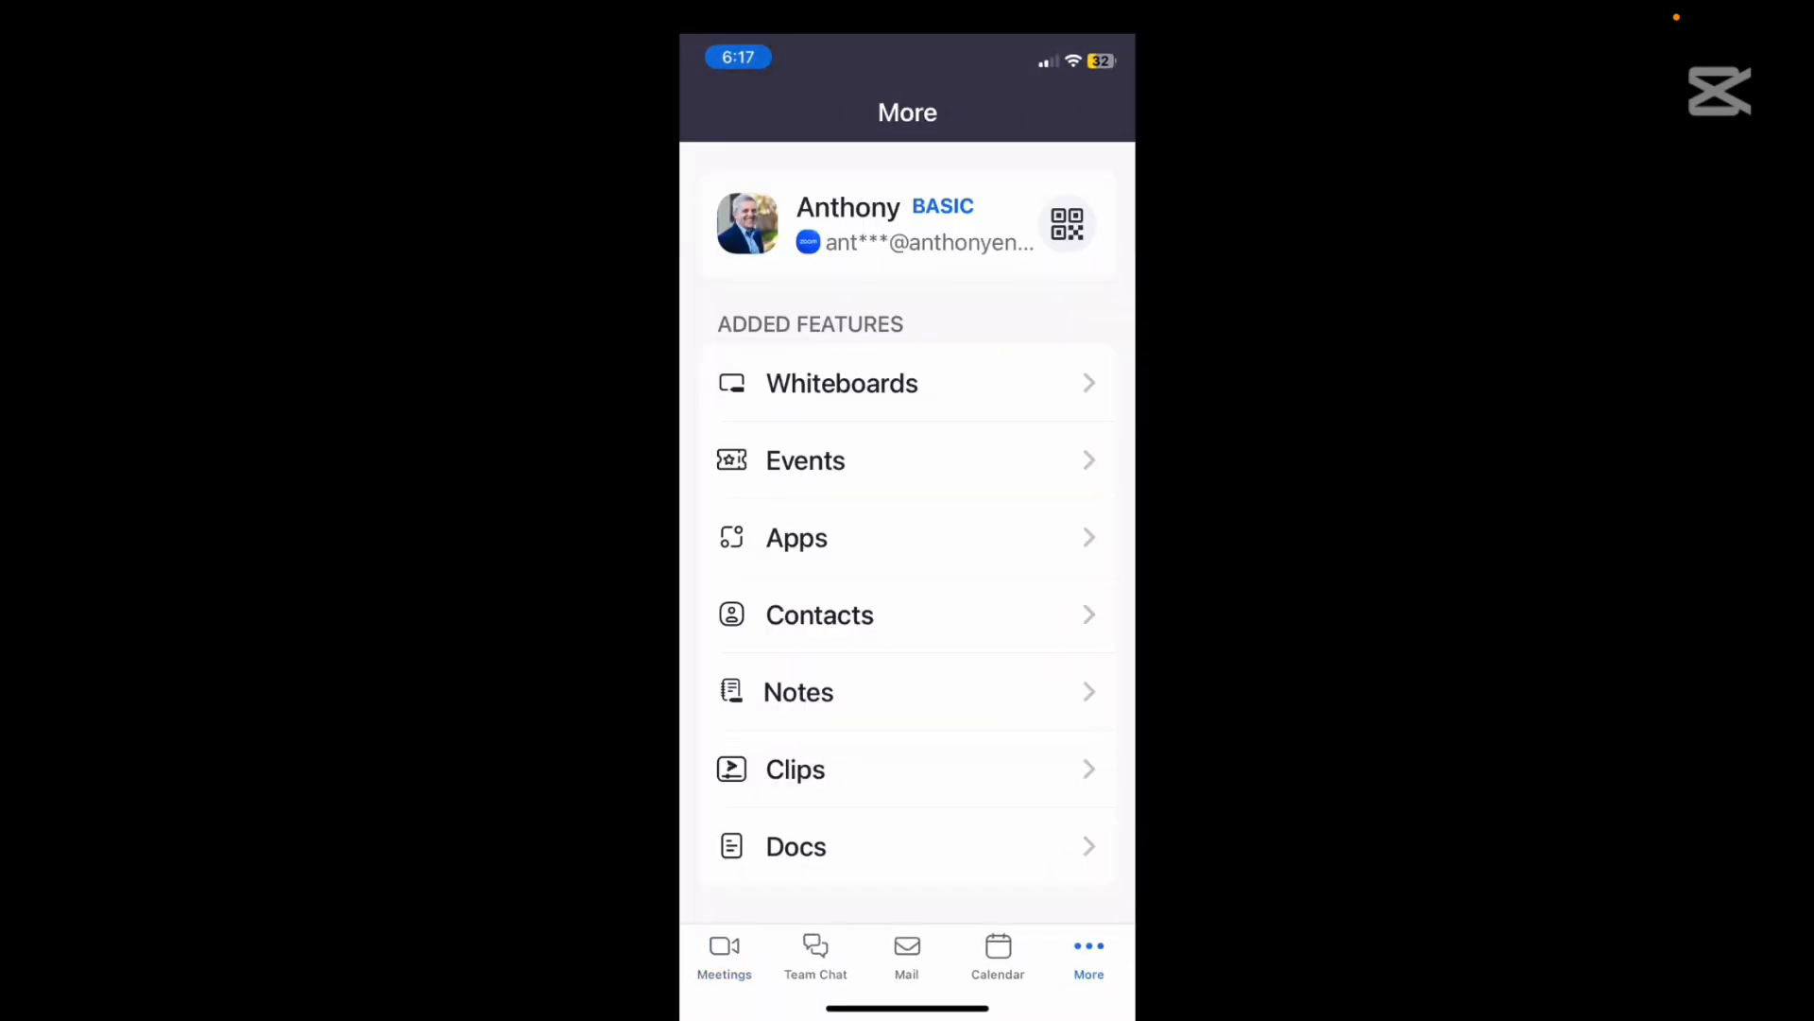
pyautogui.click(724, 954)
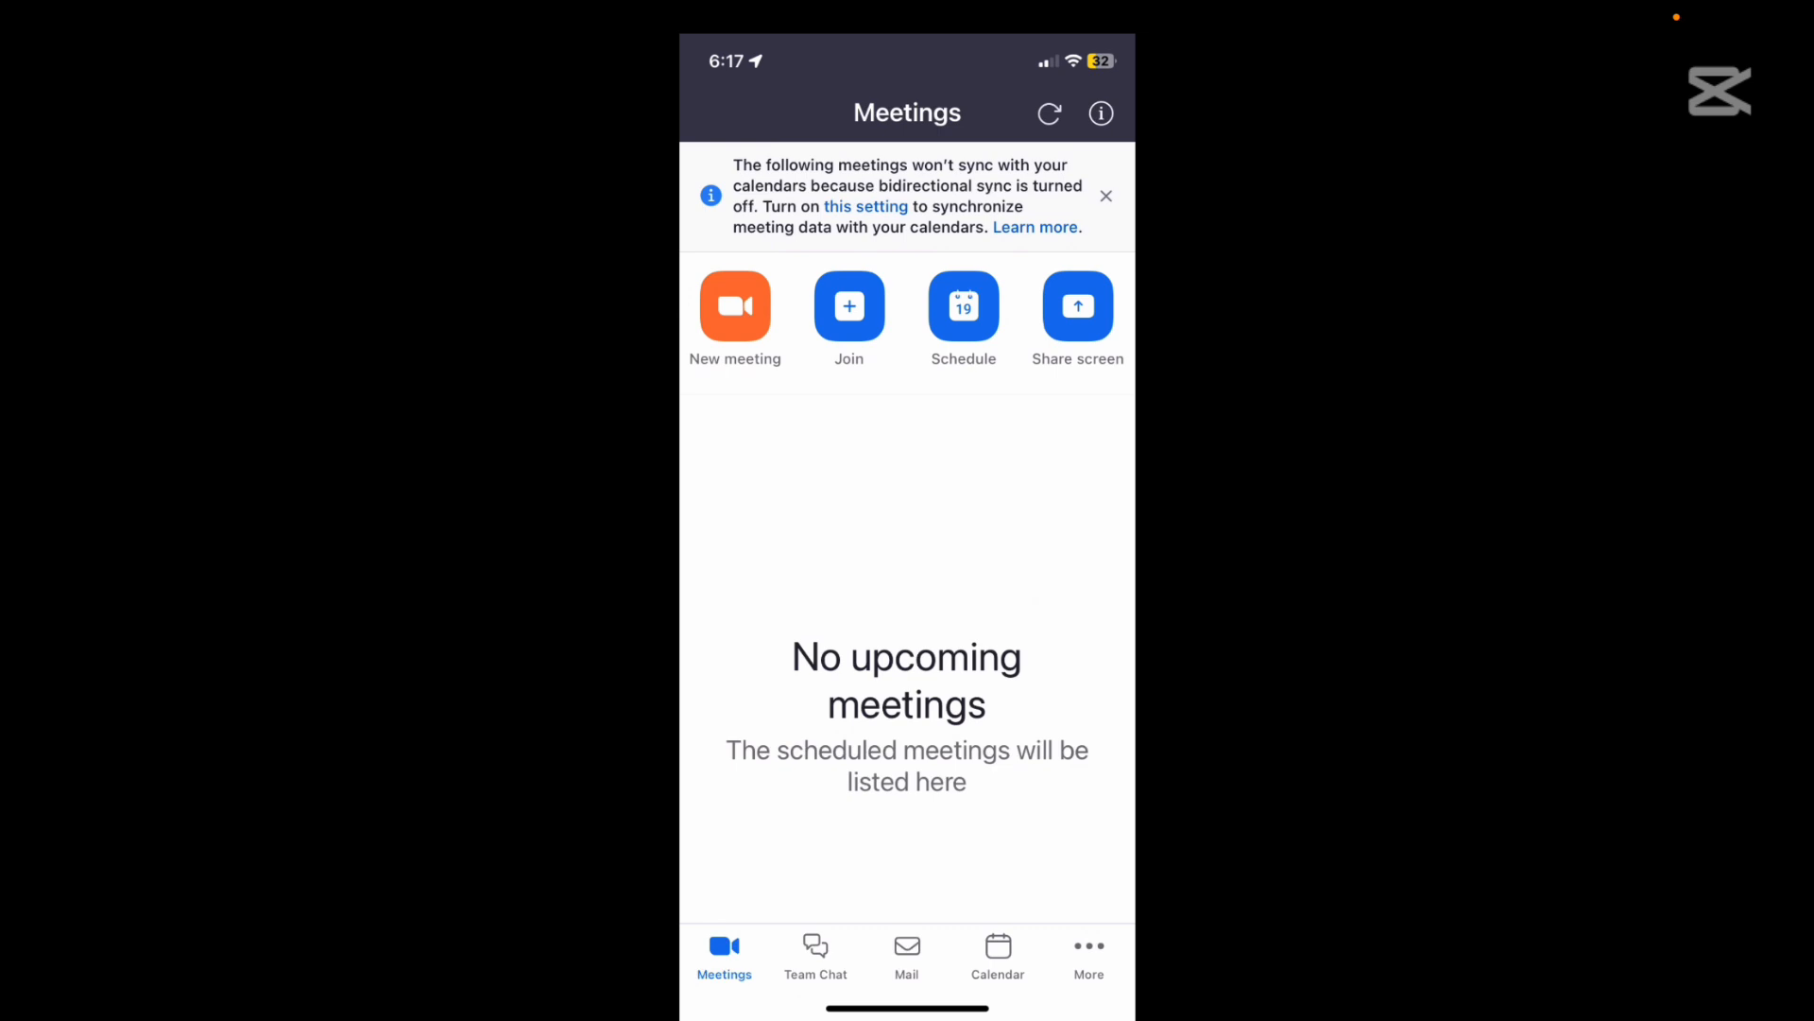
pyautogui.click(735, 306)
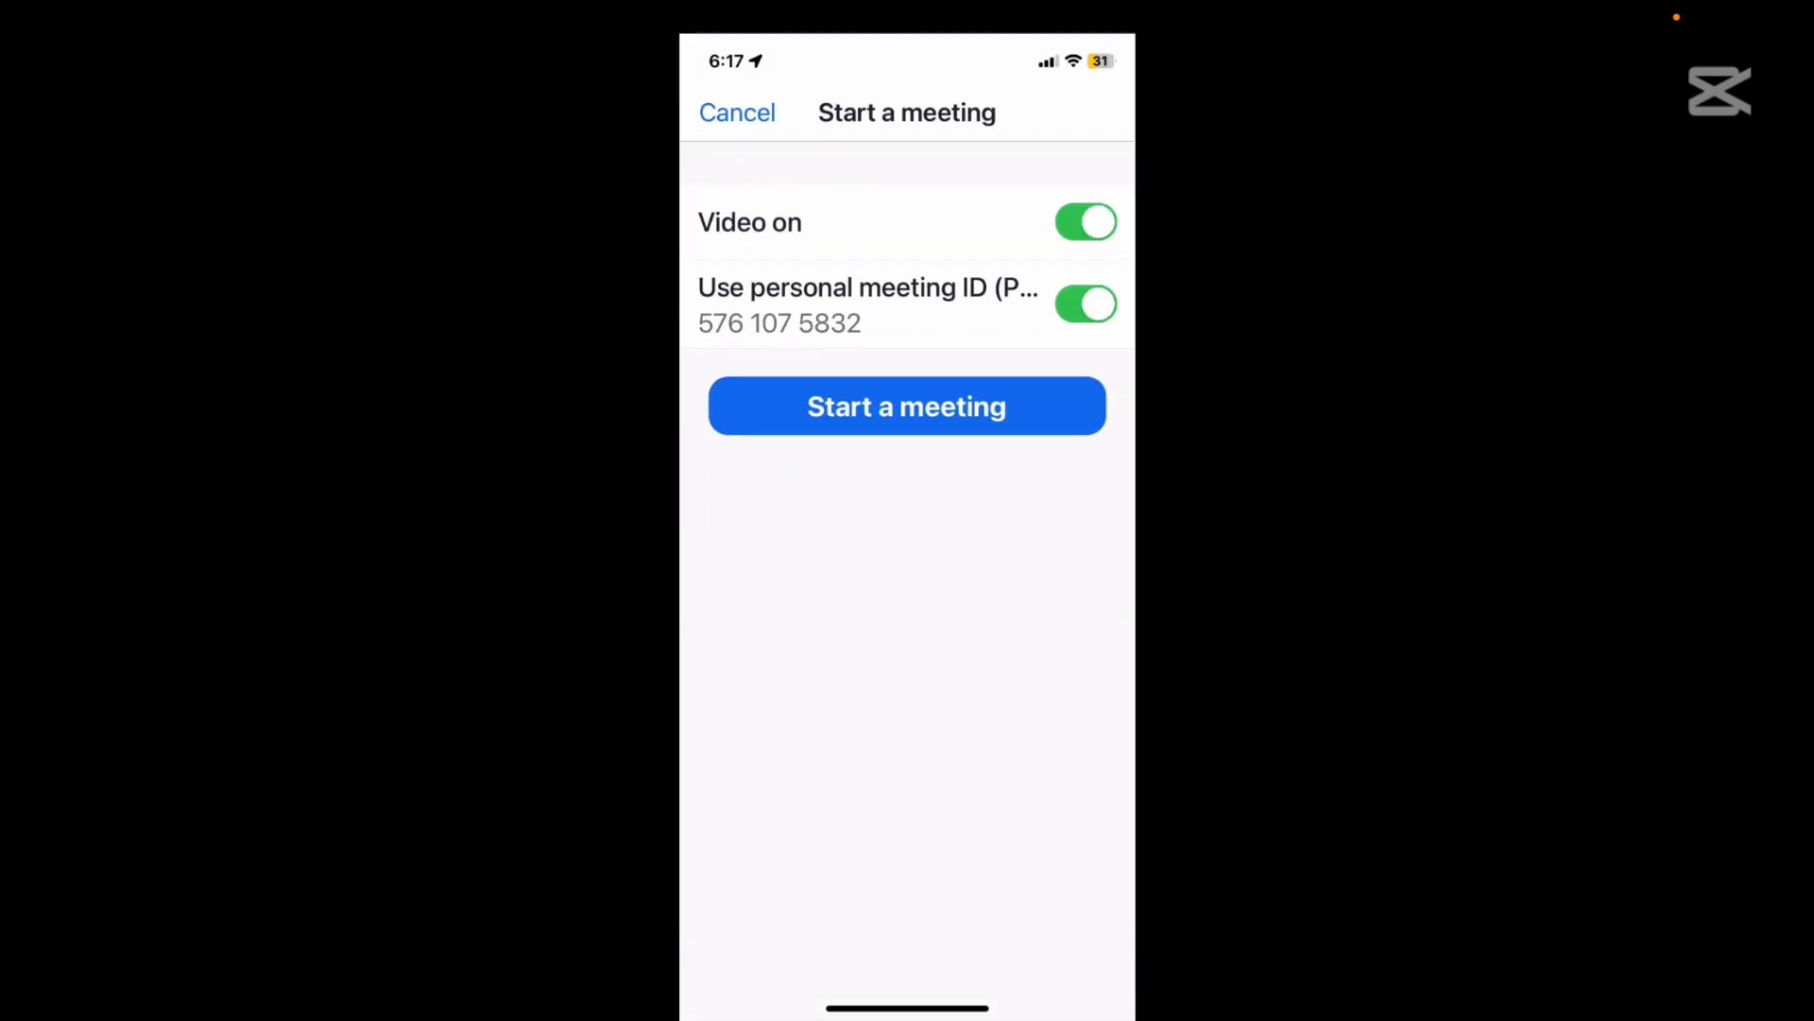
pyautogui.click(737, 114)
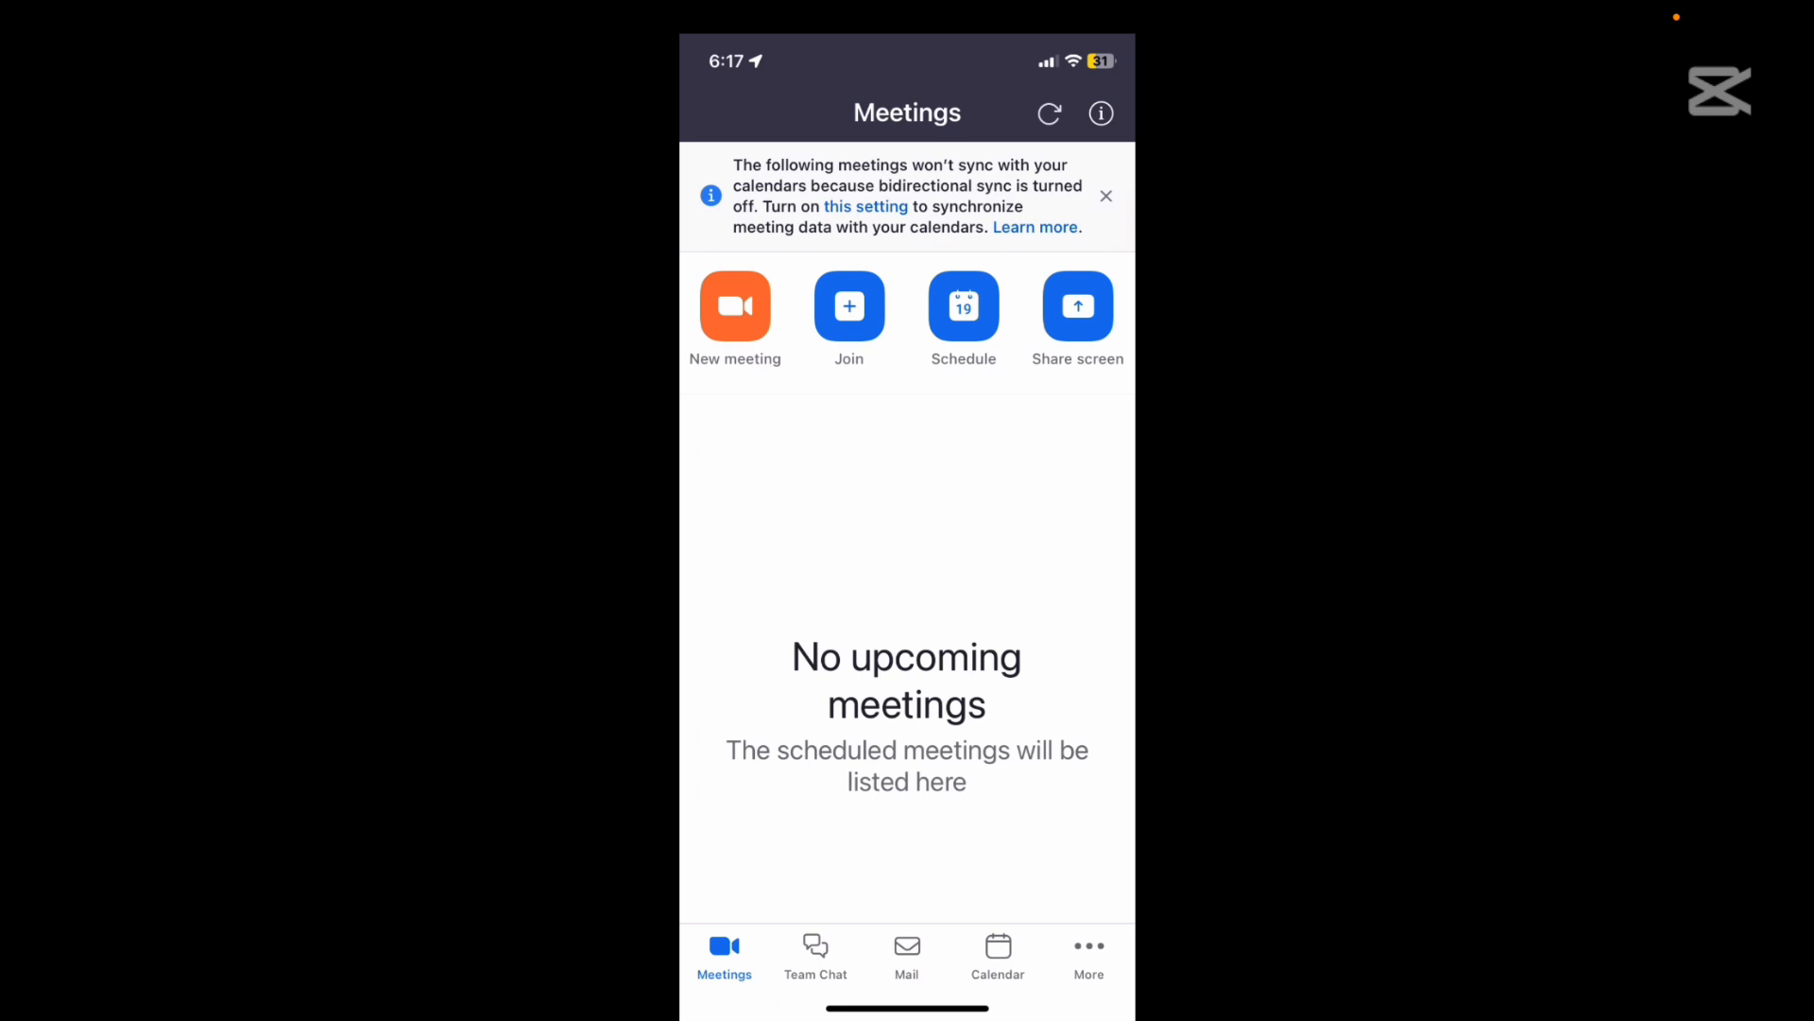
pyautogui.click(848, 306)
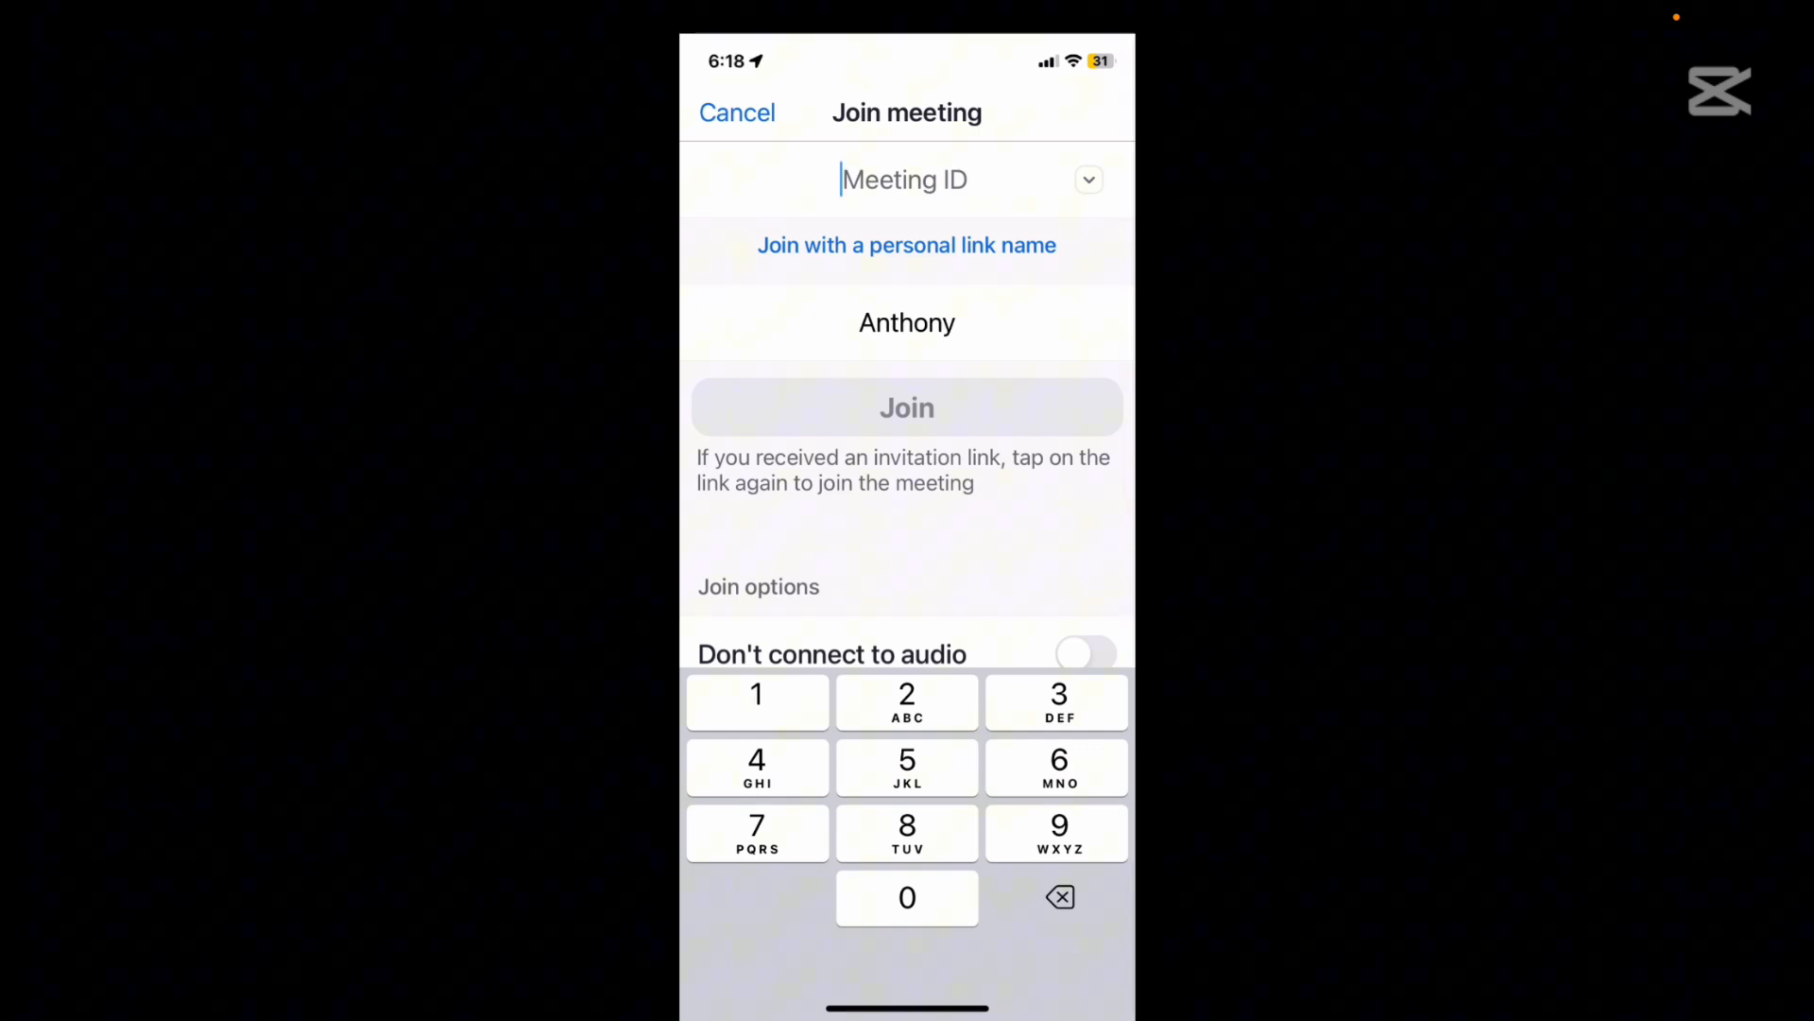
pyautogui.click(737, 114)
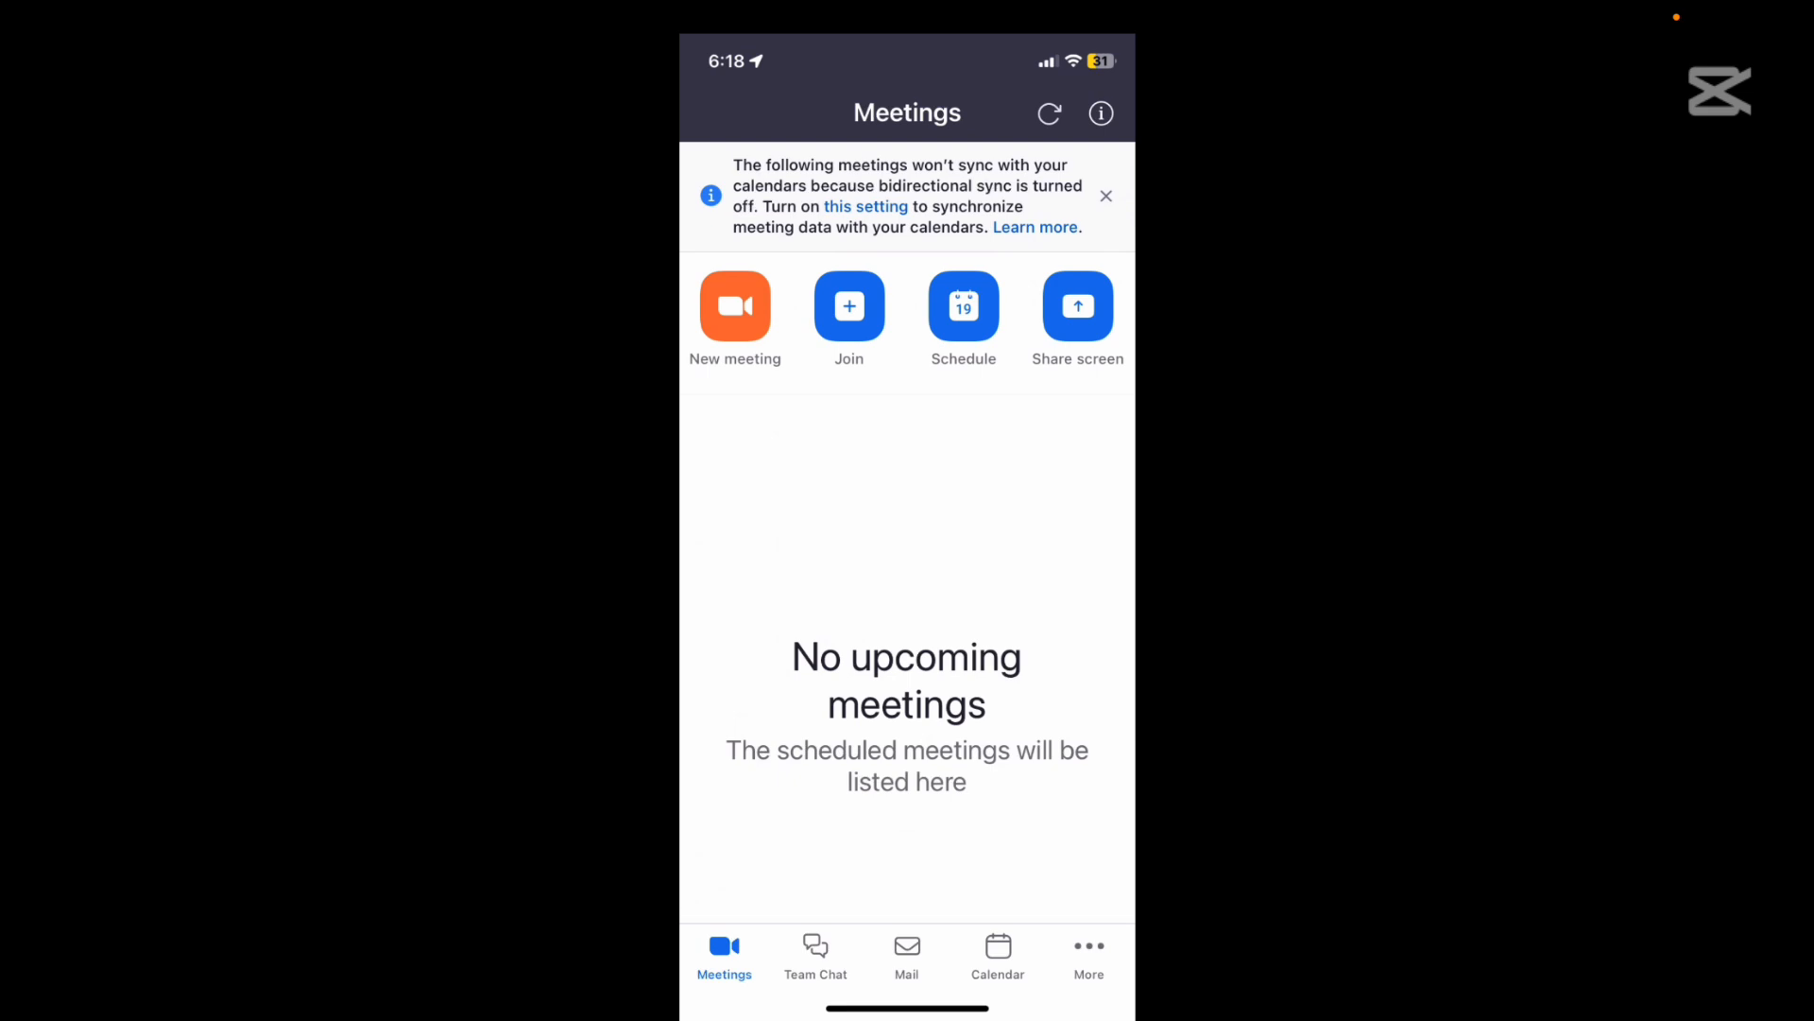
pyautogui.click(963, 307)
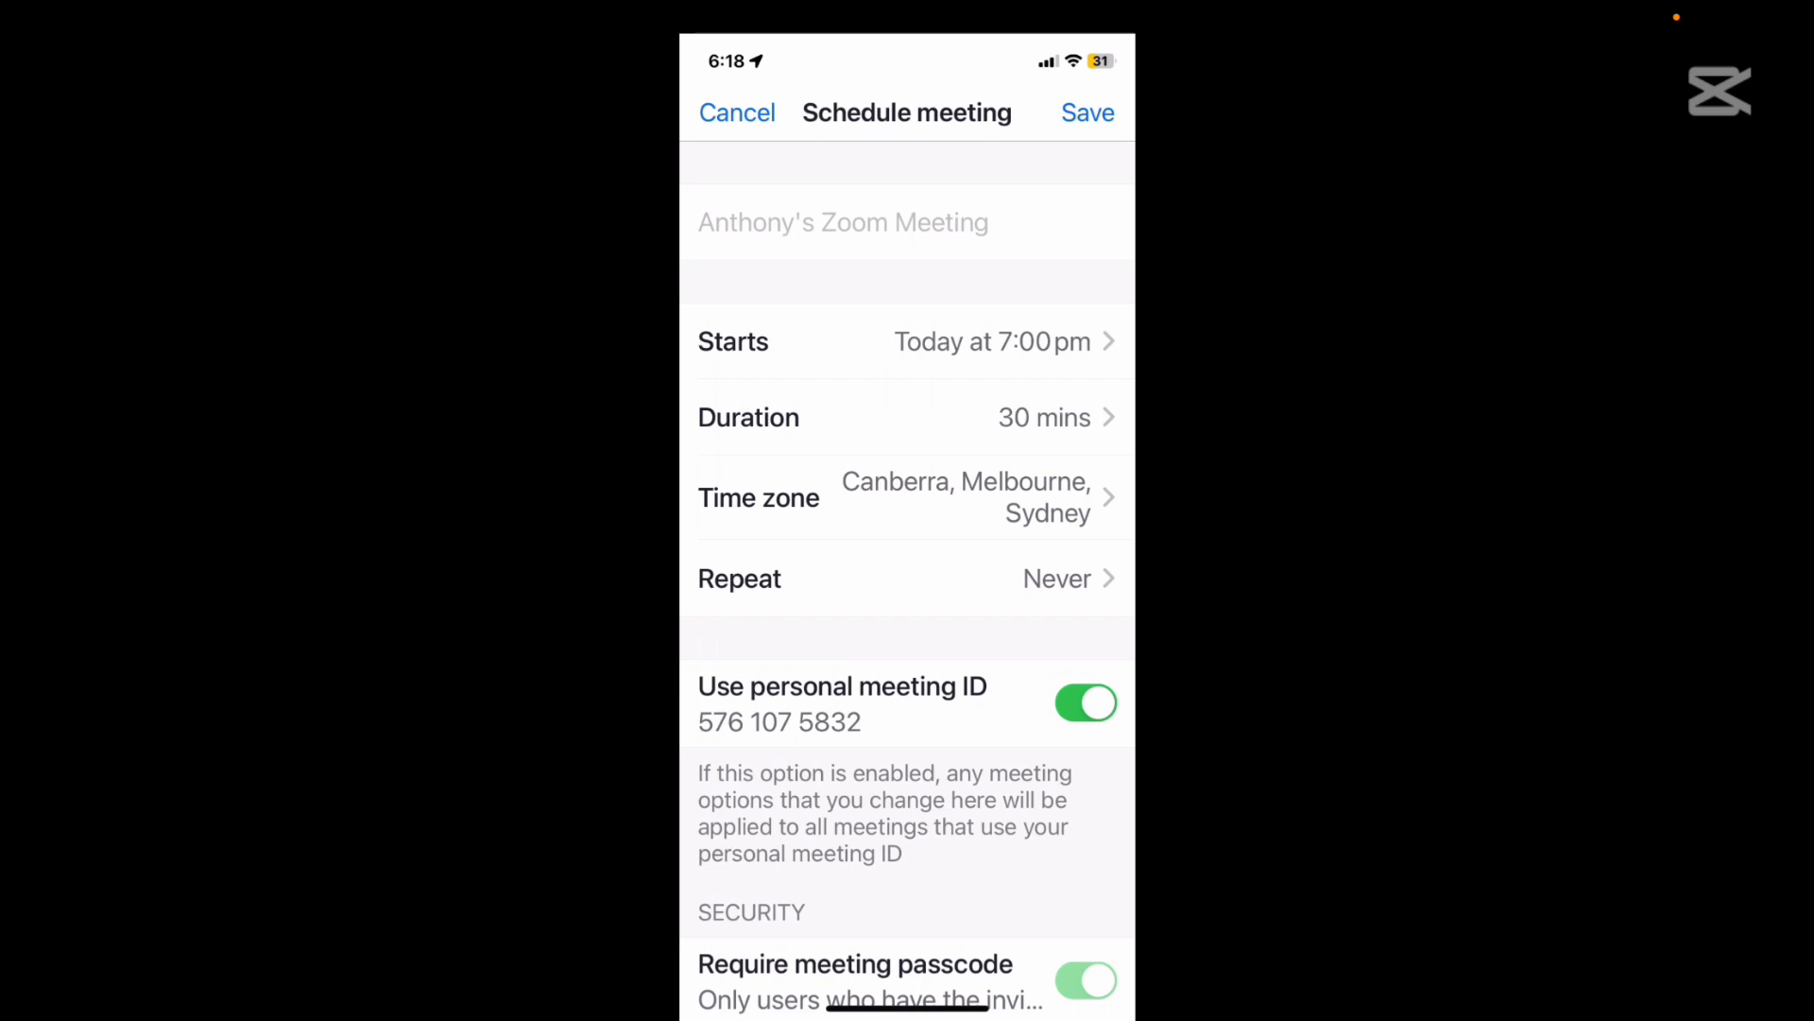
pyautogui.click(737, 114)
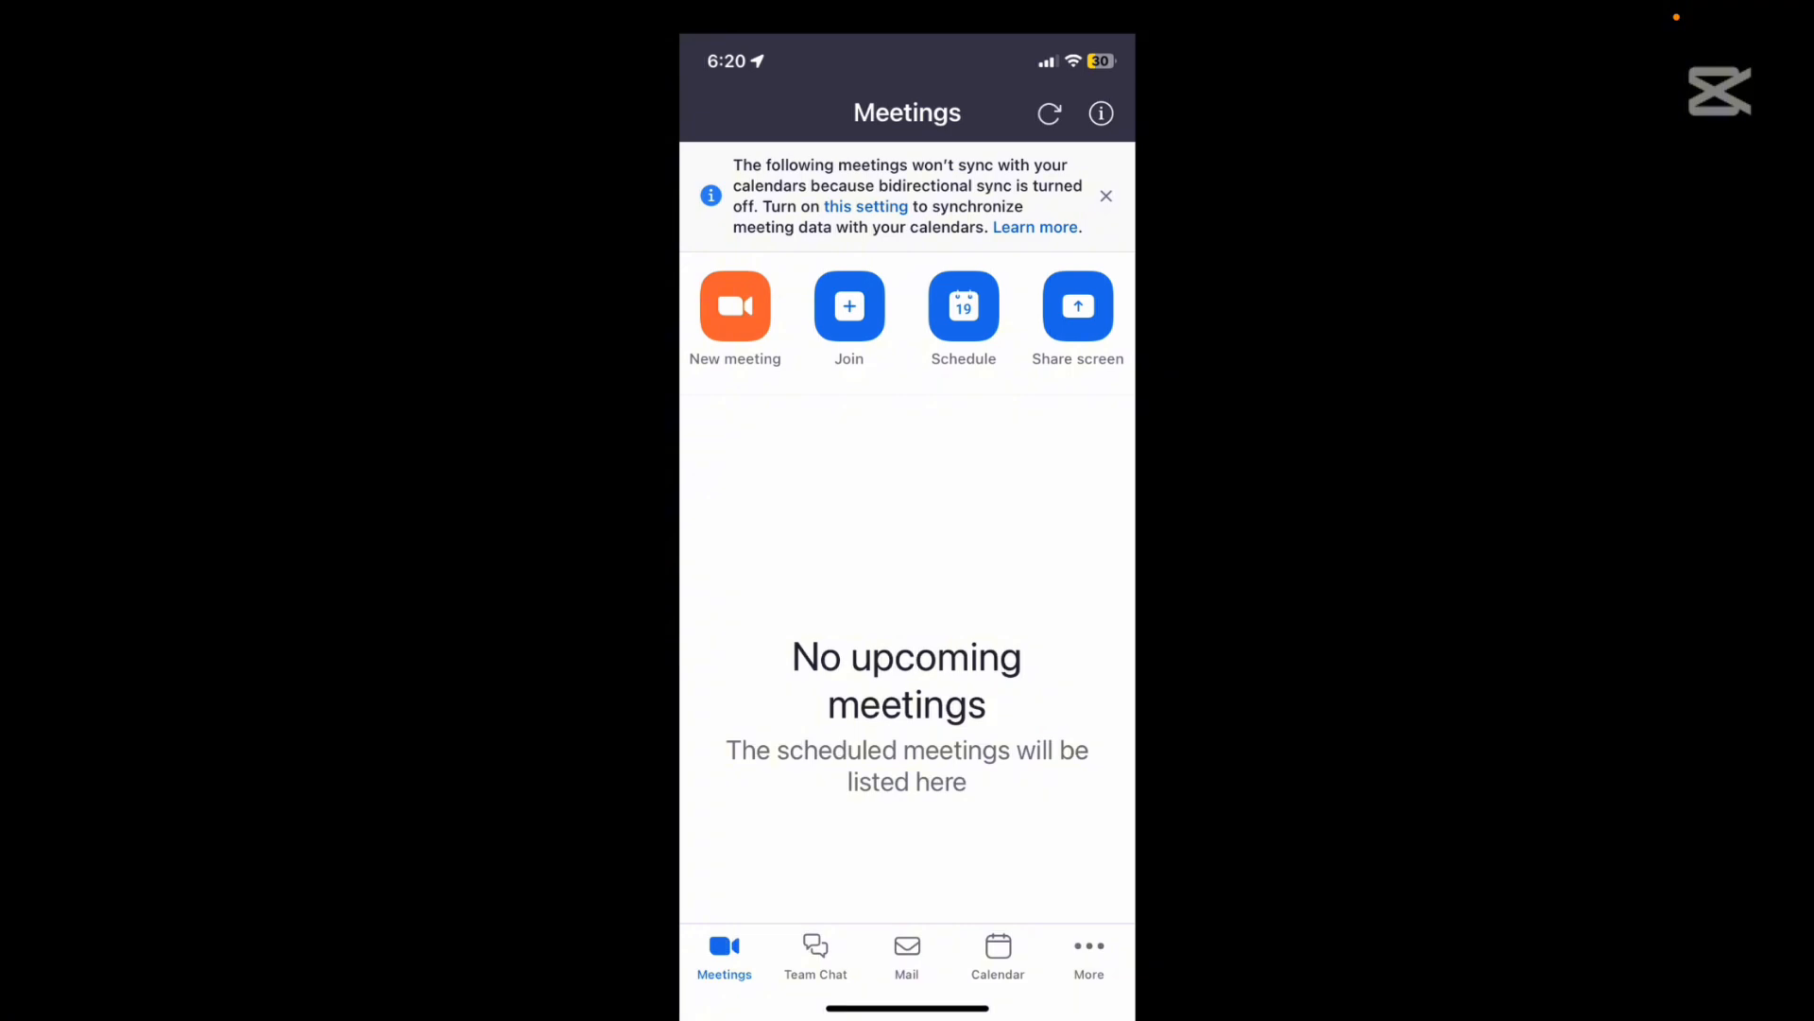
# - Start a new instant meeting and turn the camera off so the profile photo shows
pyautogui.click(735, 306)
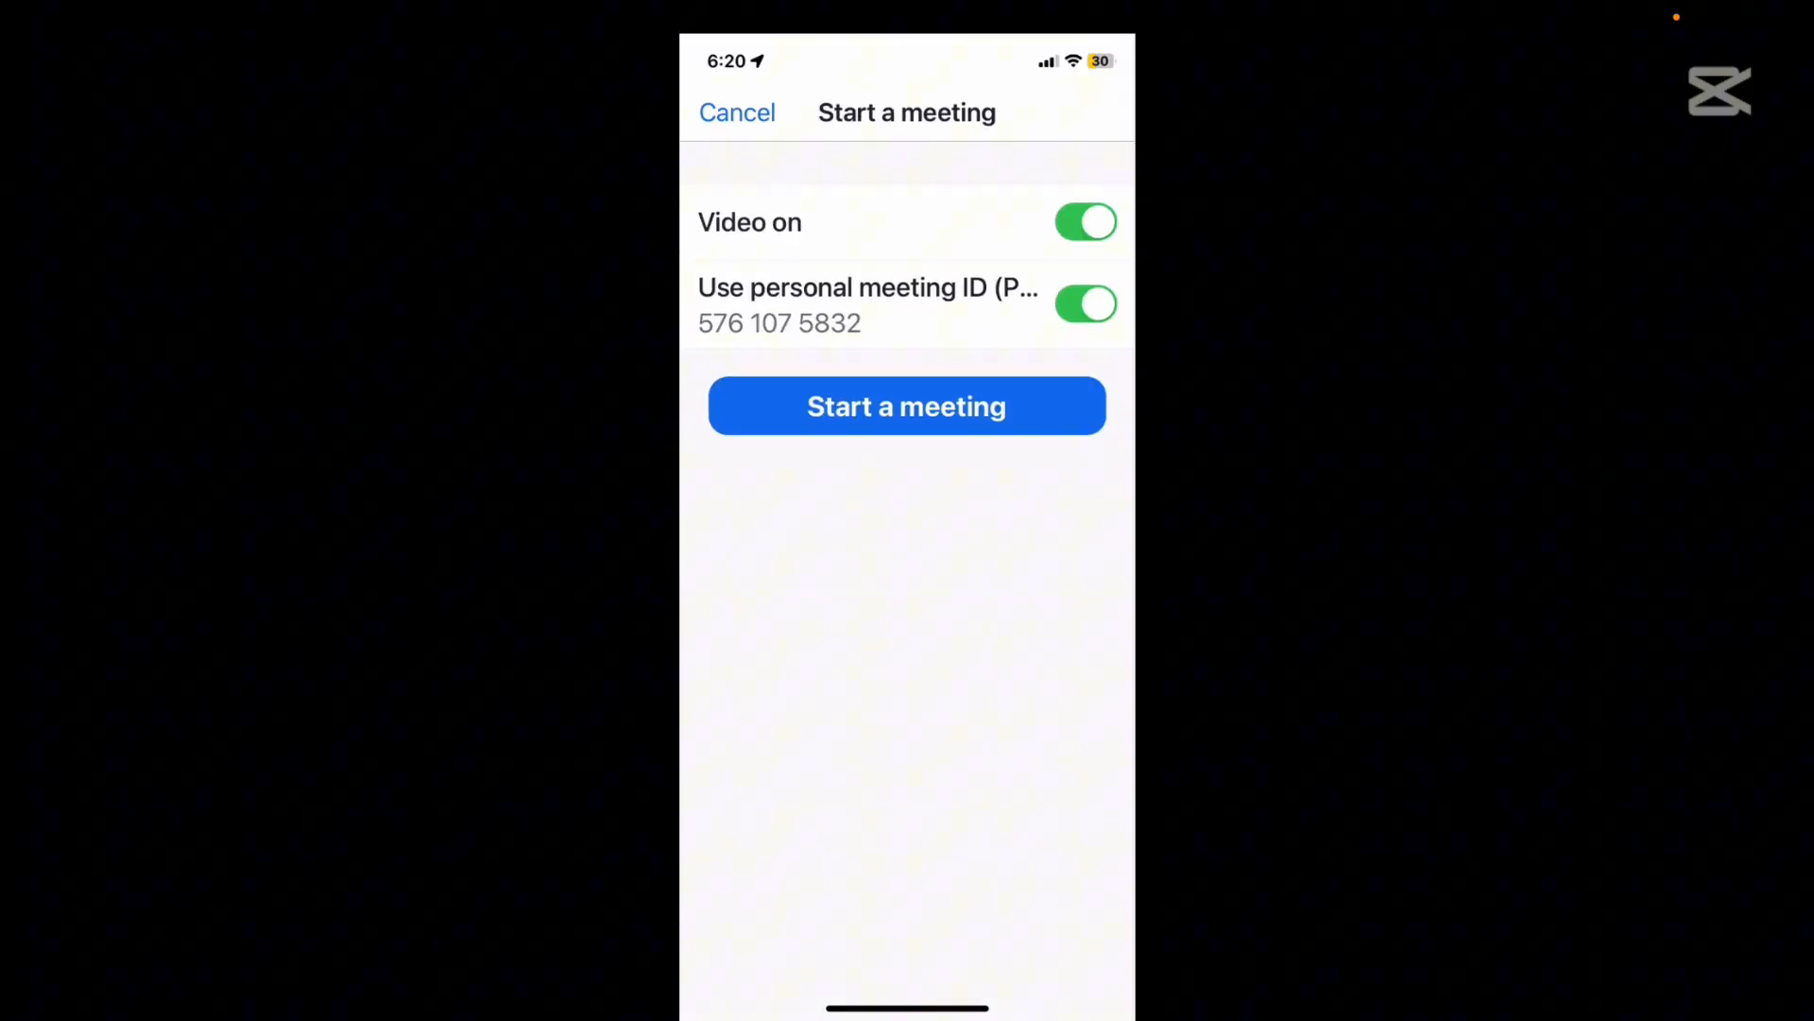
pyautogui.click(737, 113)
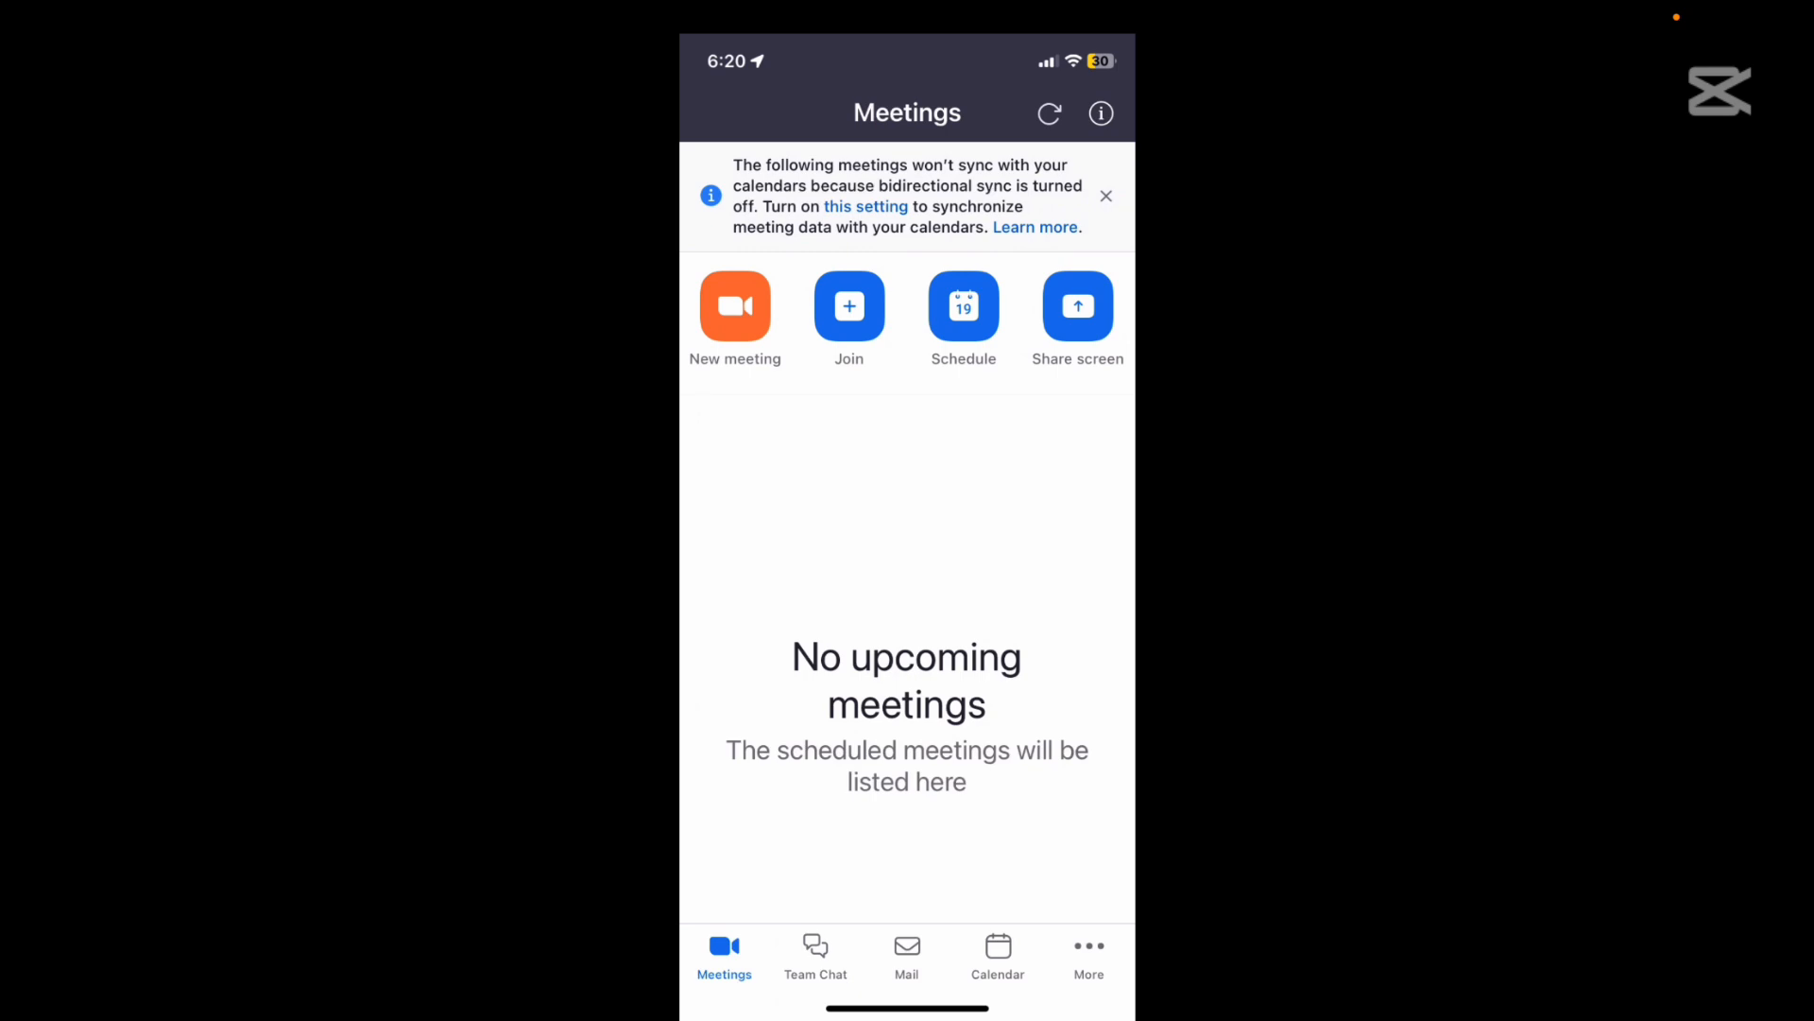
pyautogui.click(733, 306)
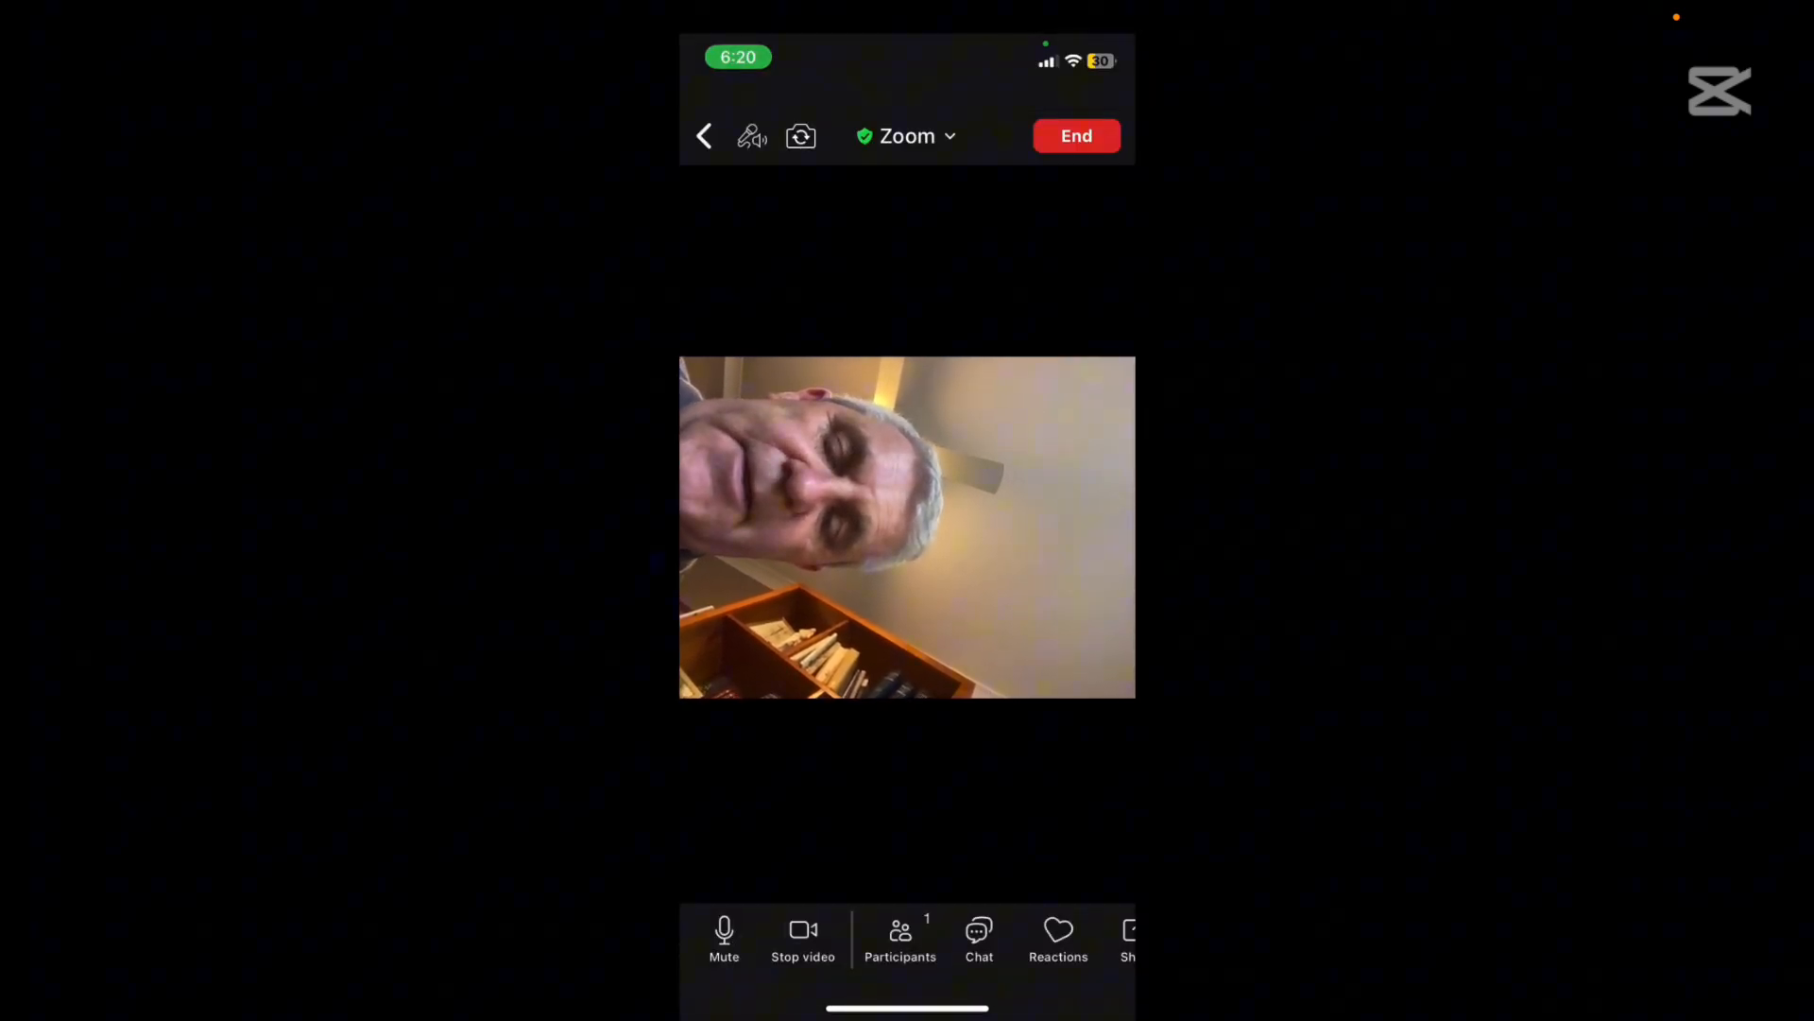
pyautogui.click(801, 936)
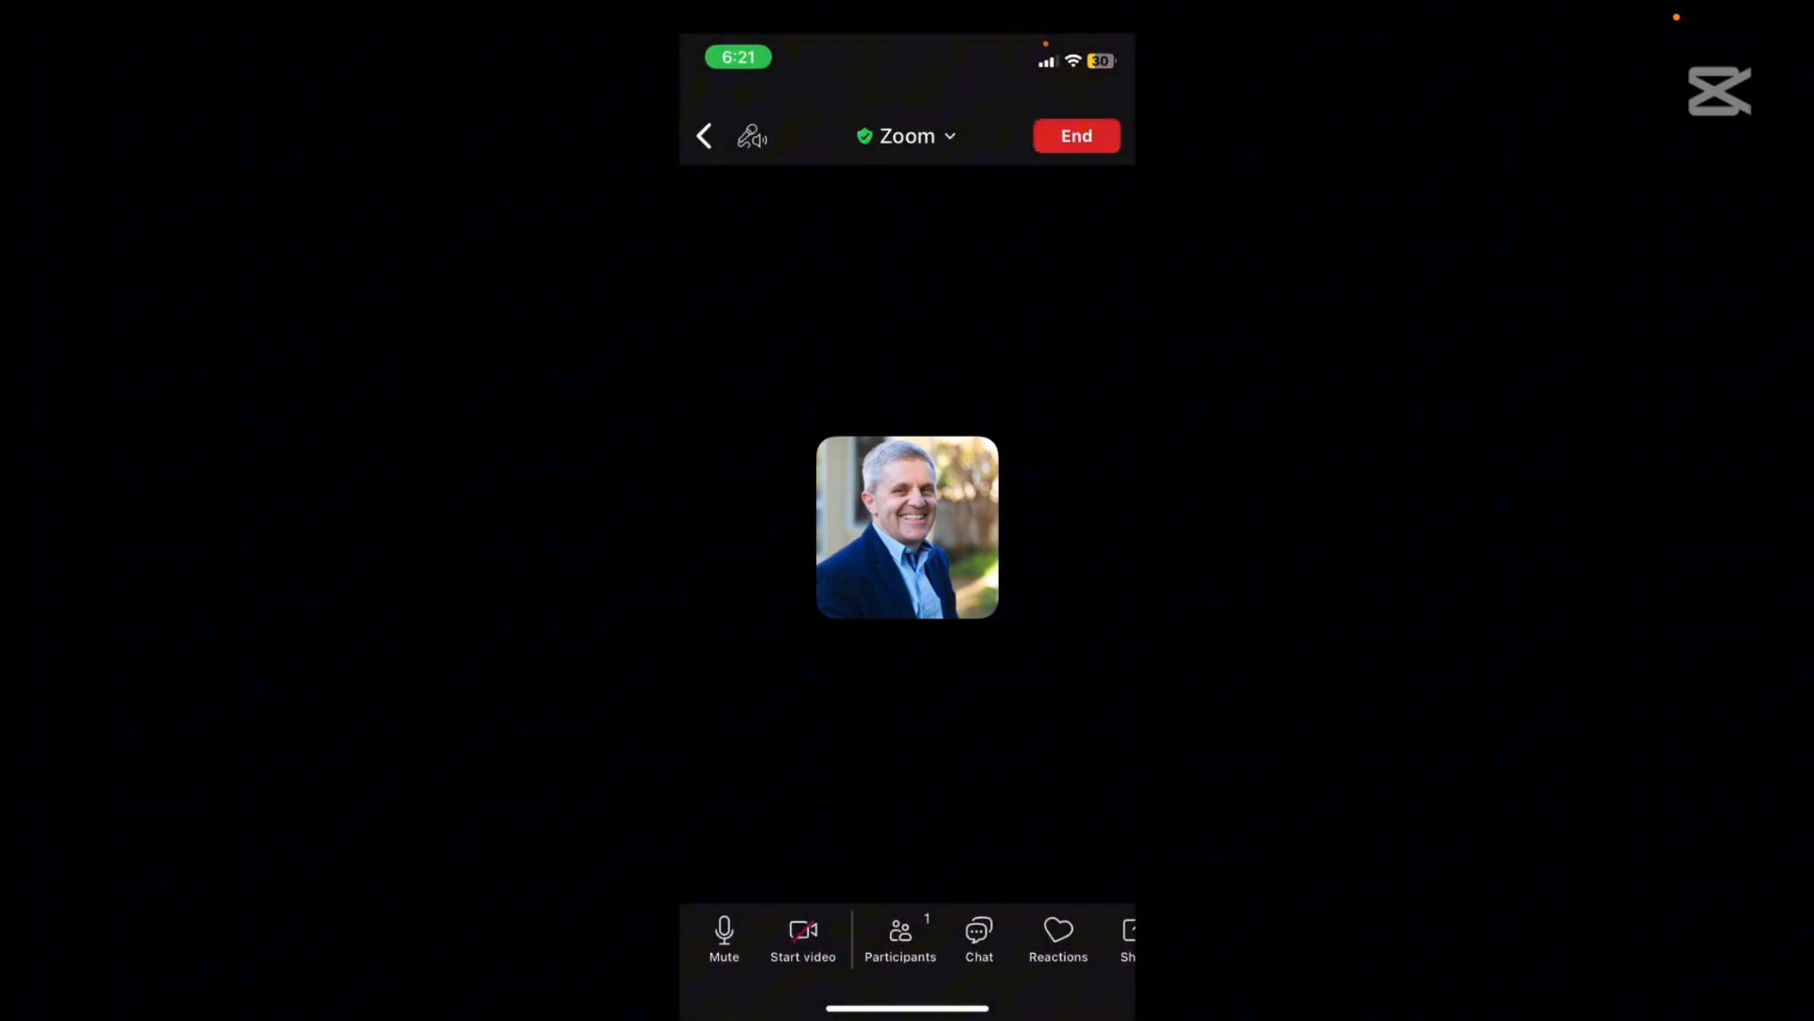
# - Mute the microphone, unmute it, then leave it muted in the live meeting
pyautogui.click(722, 938)
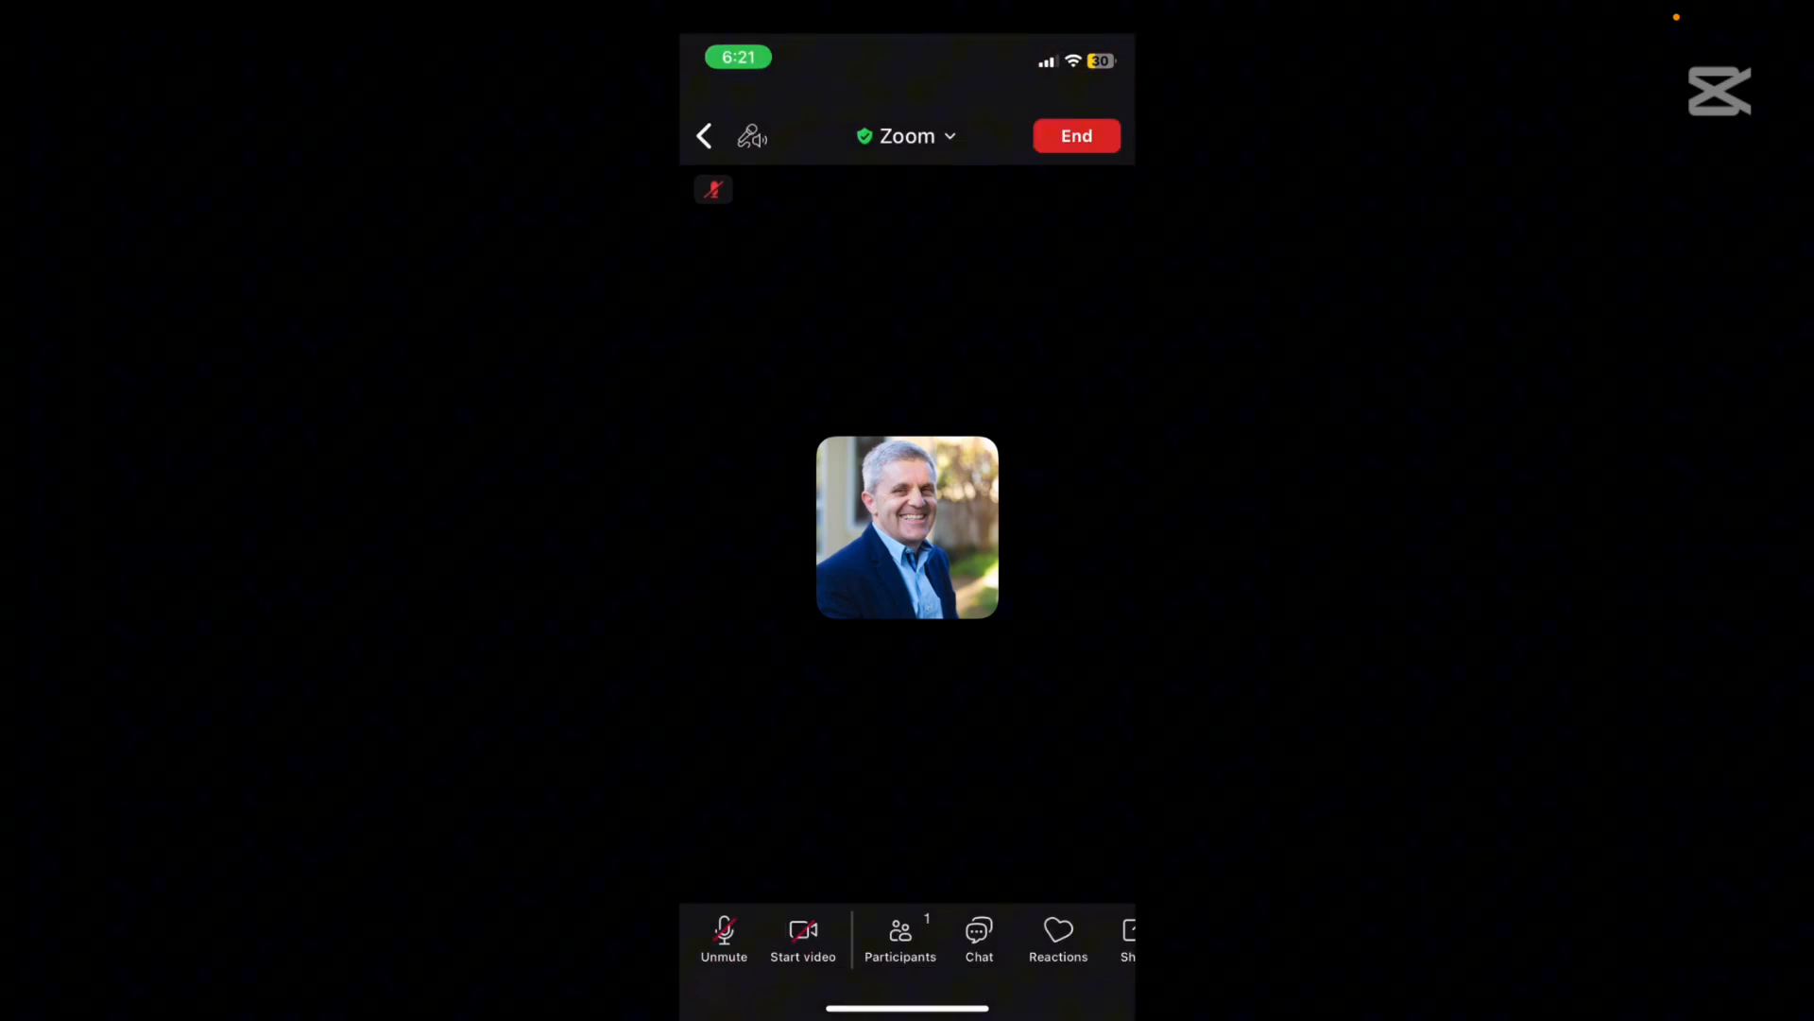
pyautogui.click(722, 939)
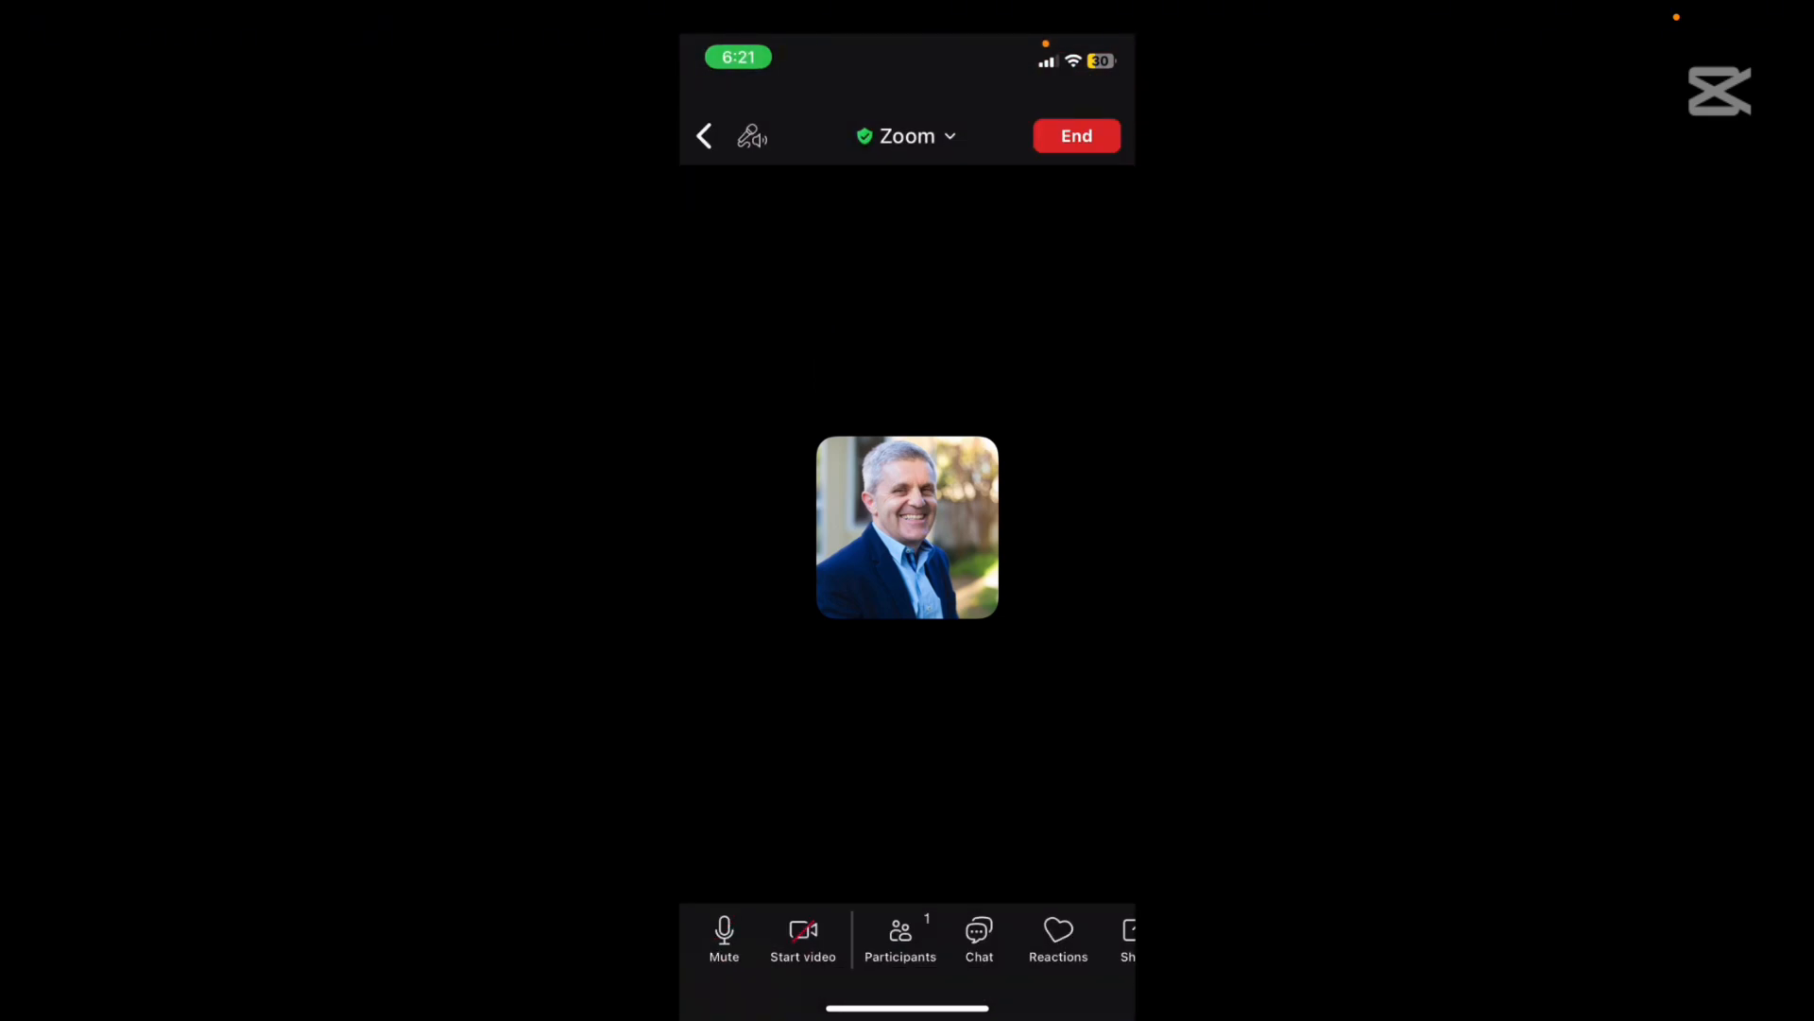
pyautogui.click(722, 932)
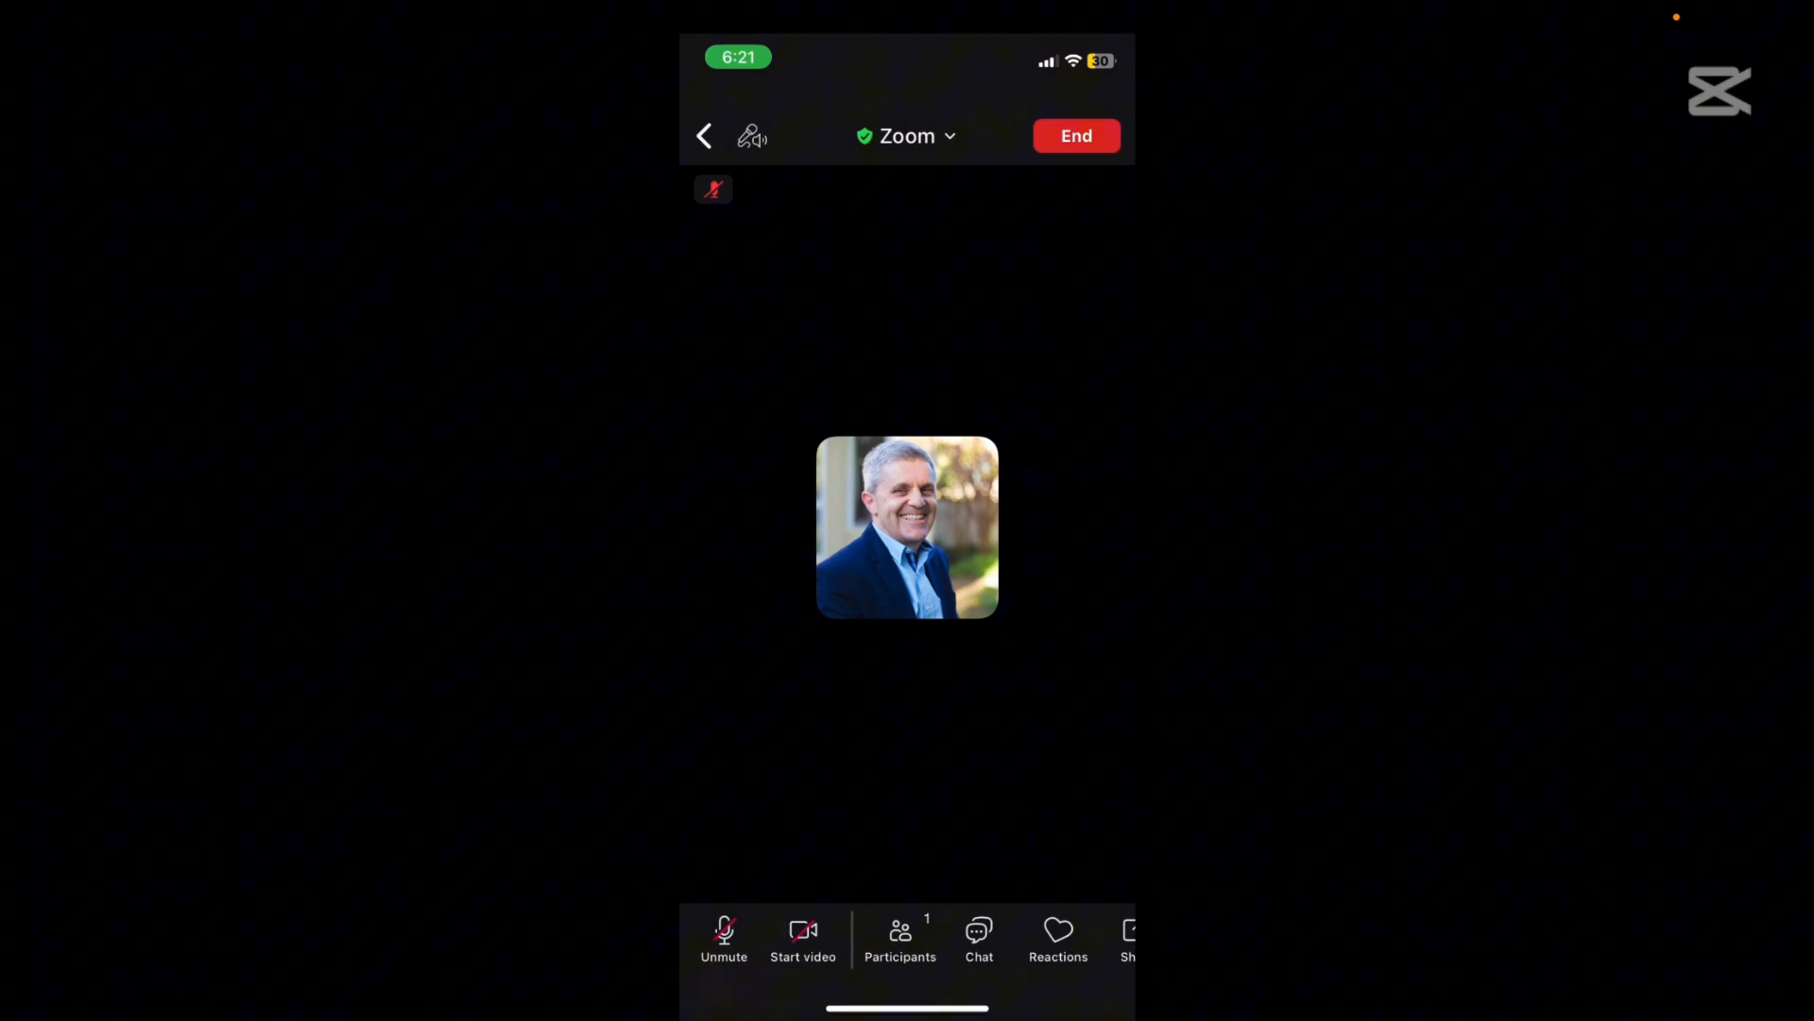
# - View the participants list, dismiss it, and bring up the meeting chat and reactions
pyautogui.click(900, 936)
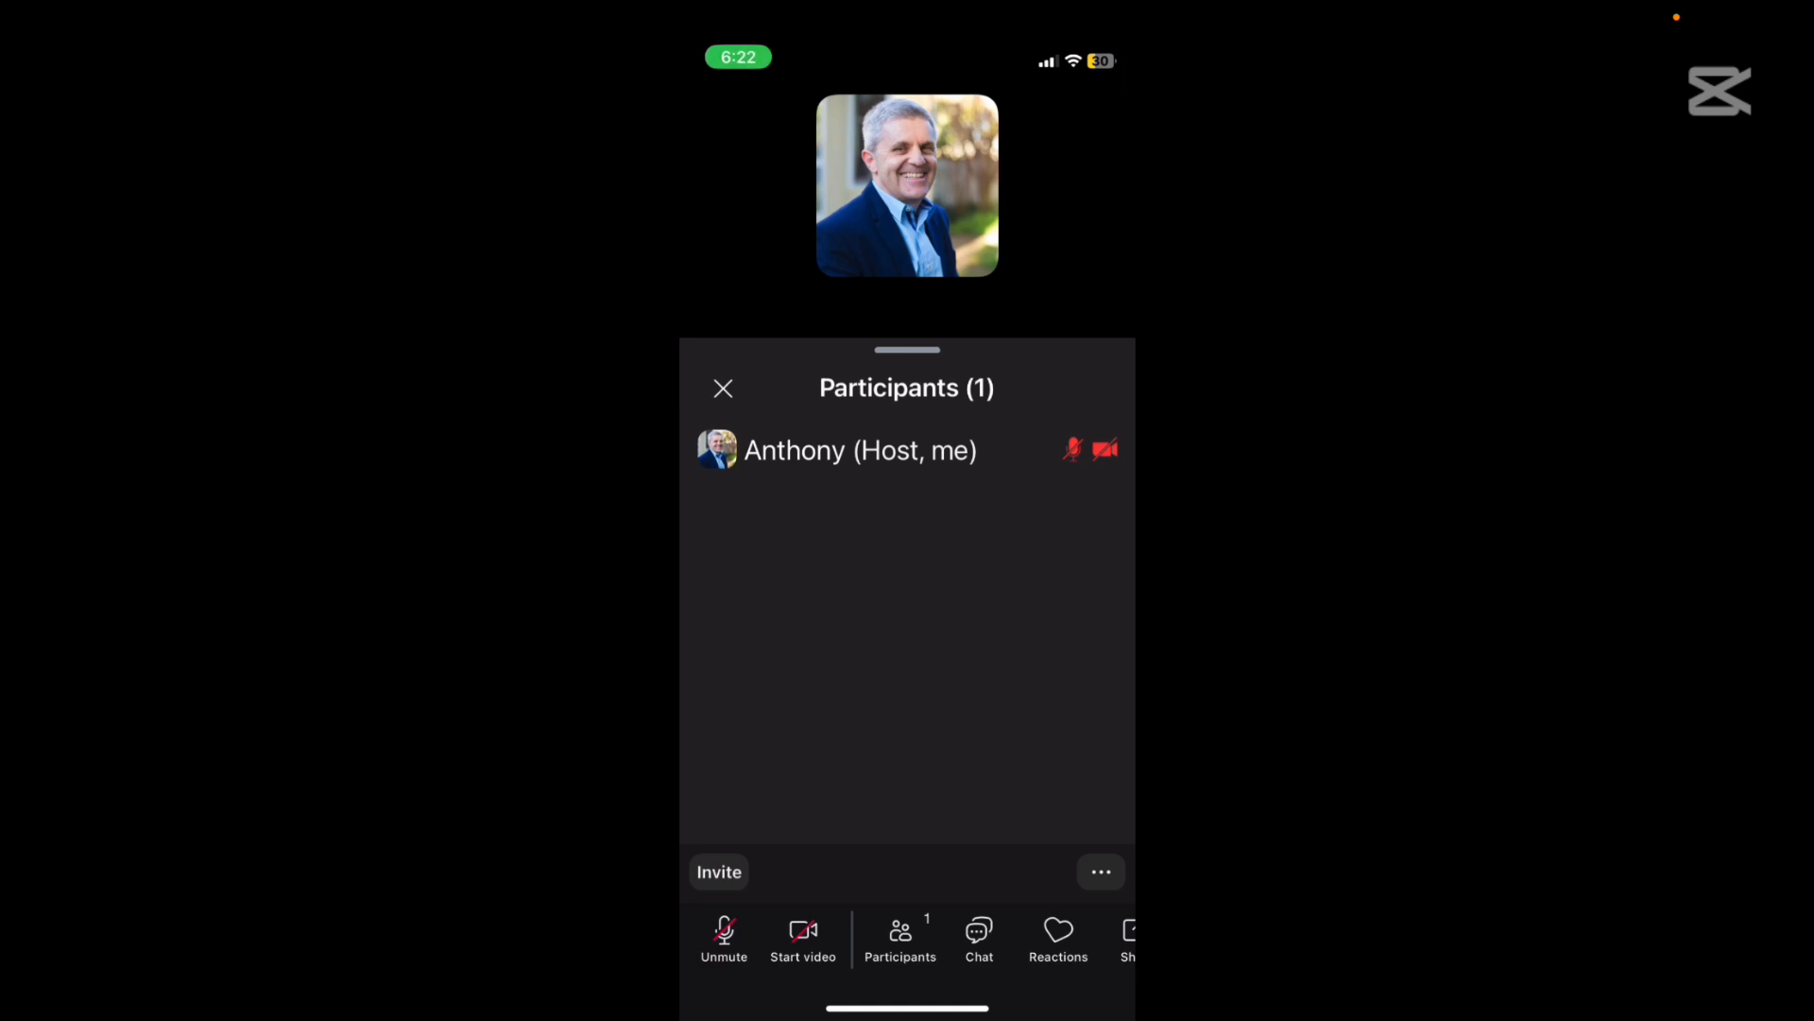
pyautogui.click(722, 388)
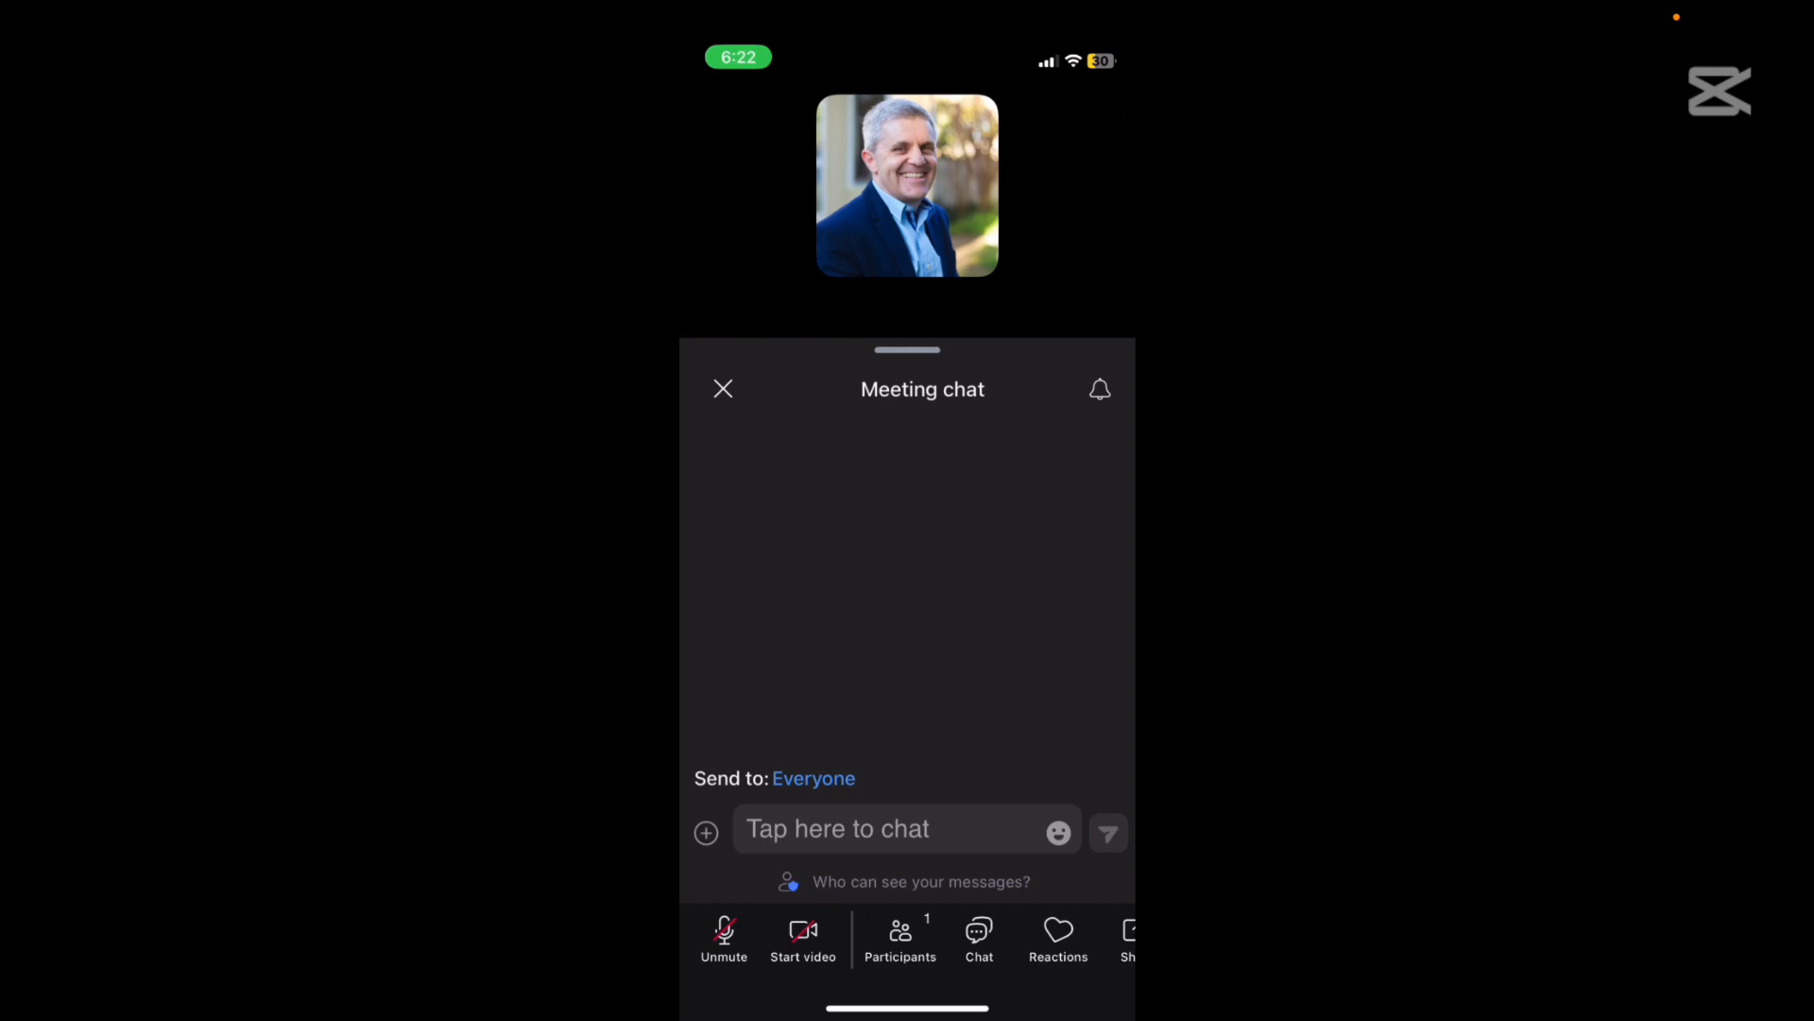
pyautogui.click(1058, 938)
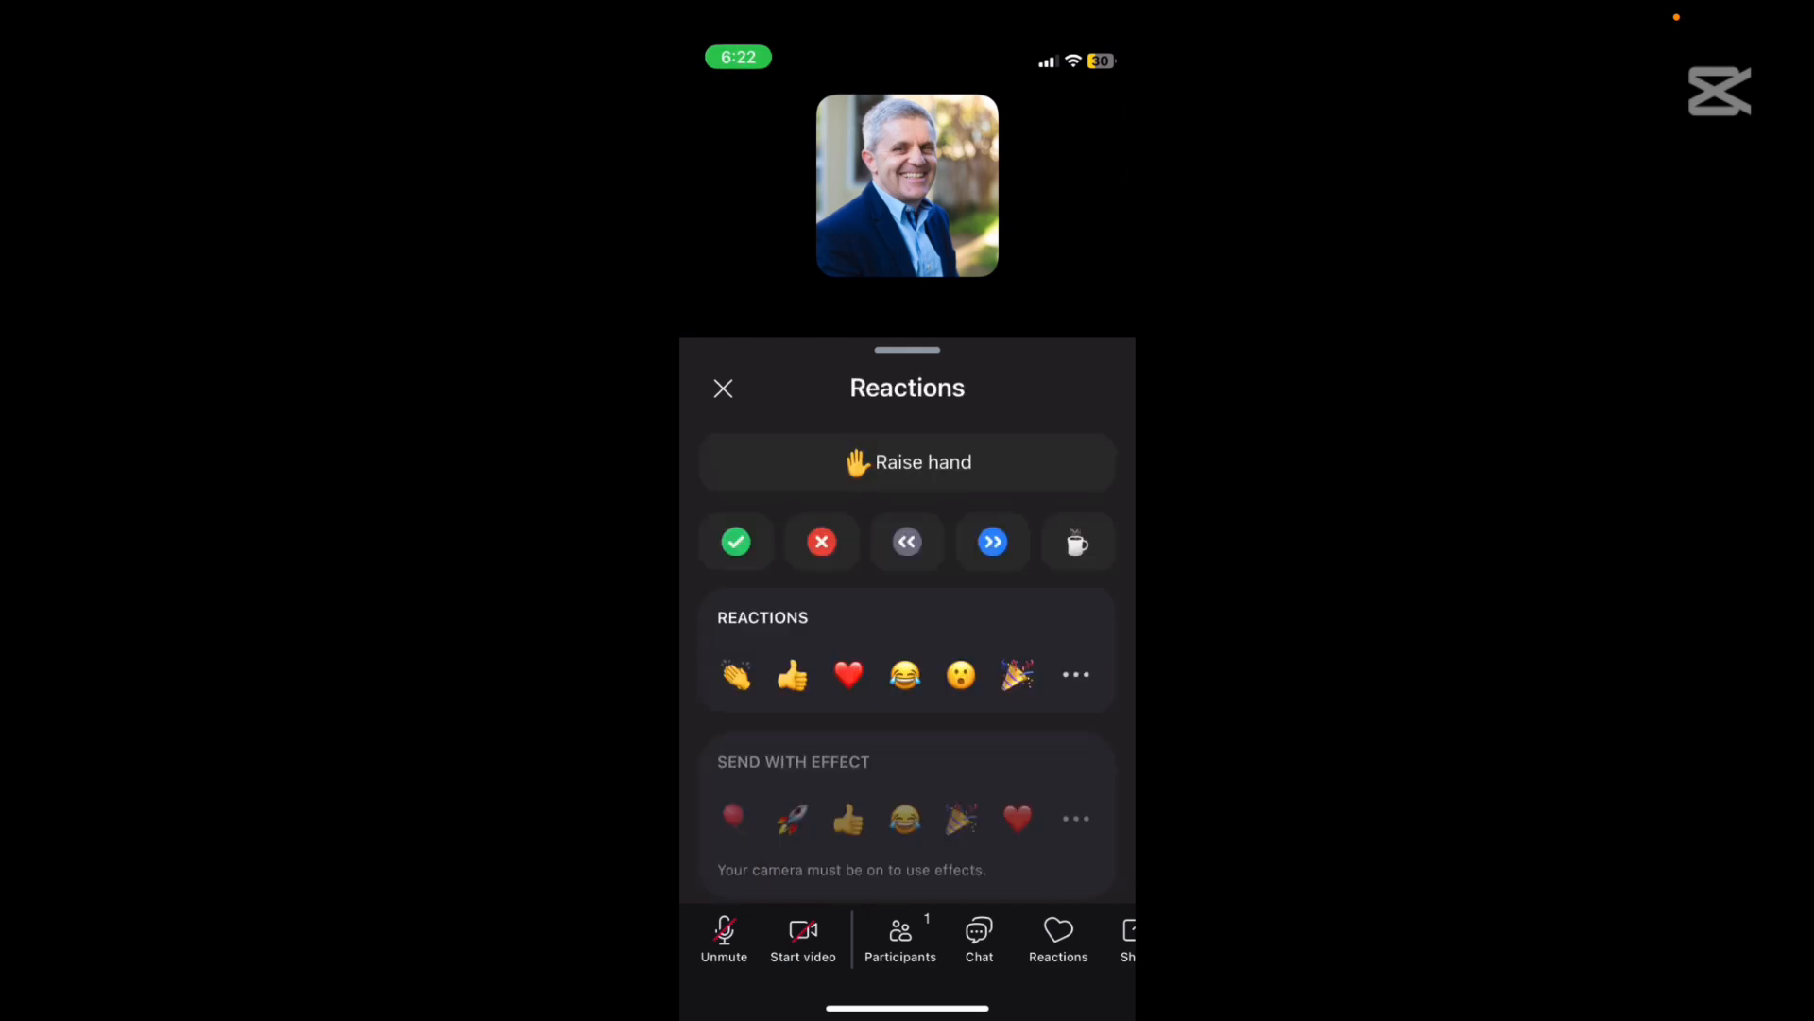
# - Reopen Reactions, expand the full emoji catalogue, and close the sheet back to the meeting view
pyautogui.click(907, 462)
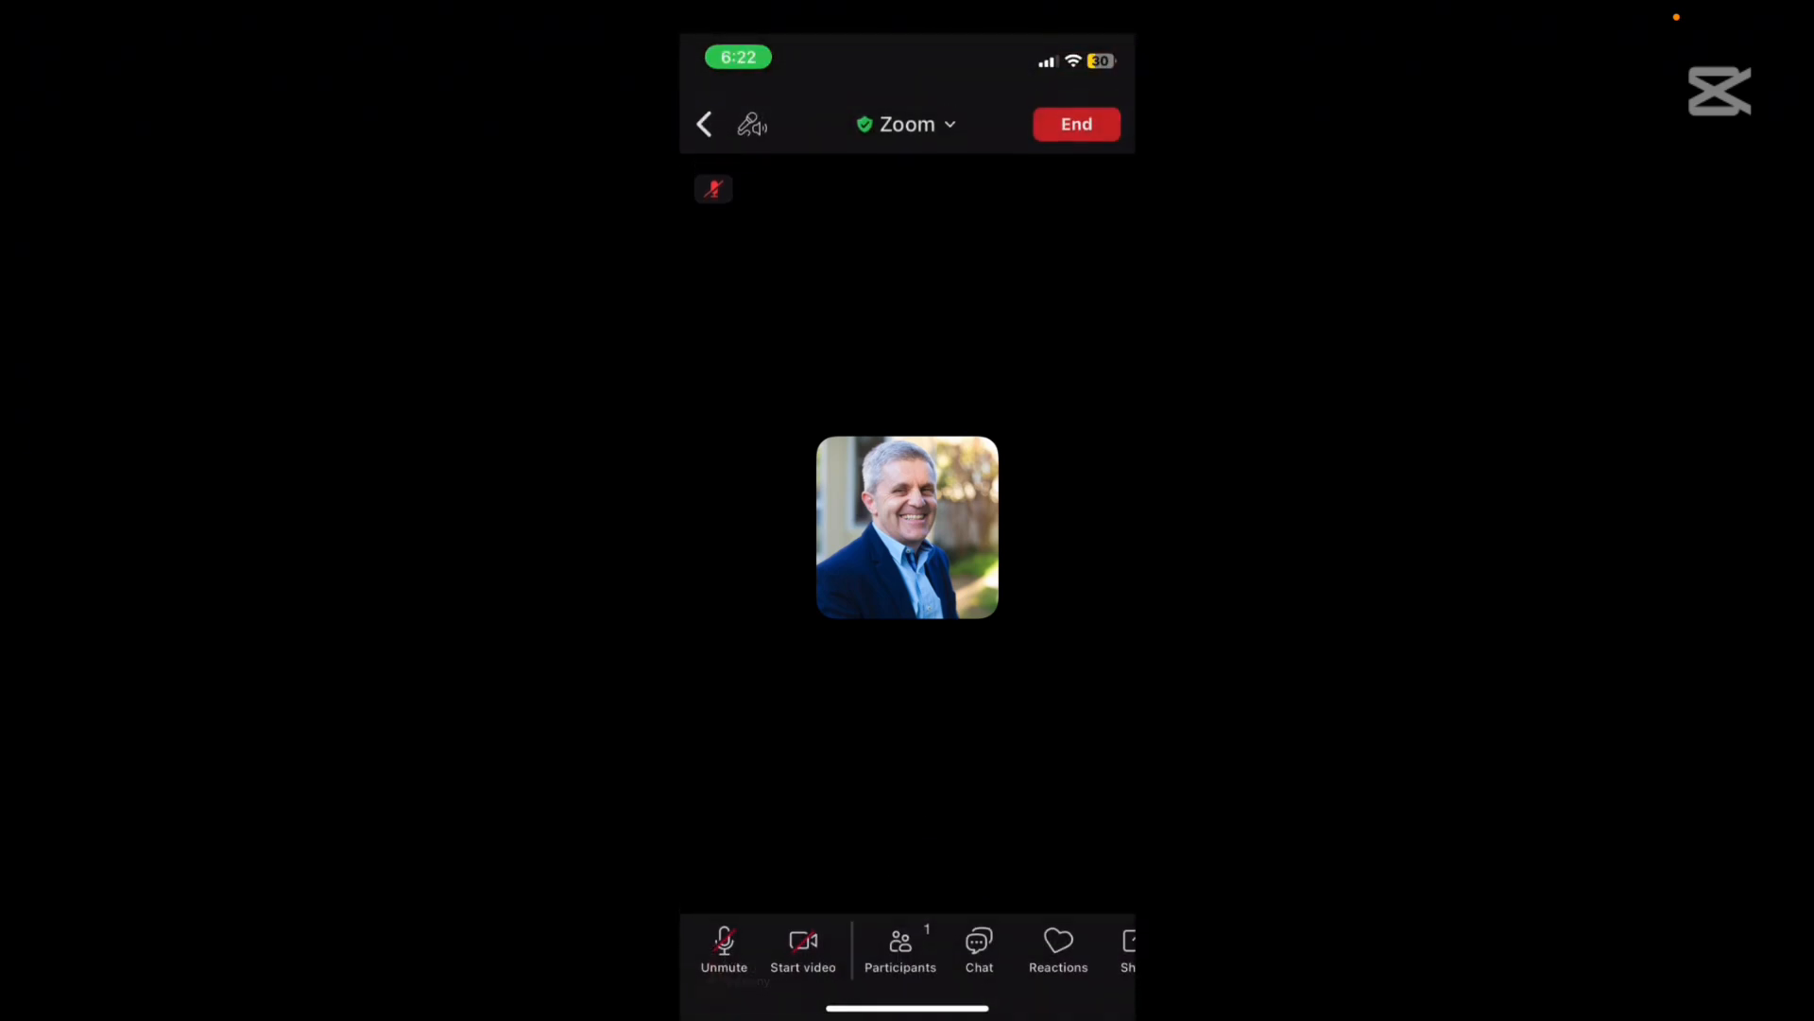
pyautogui.click(1058, 941)
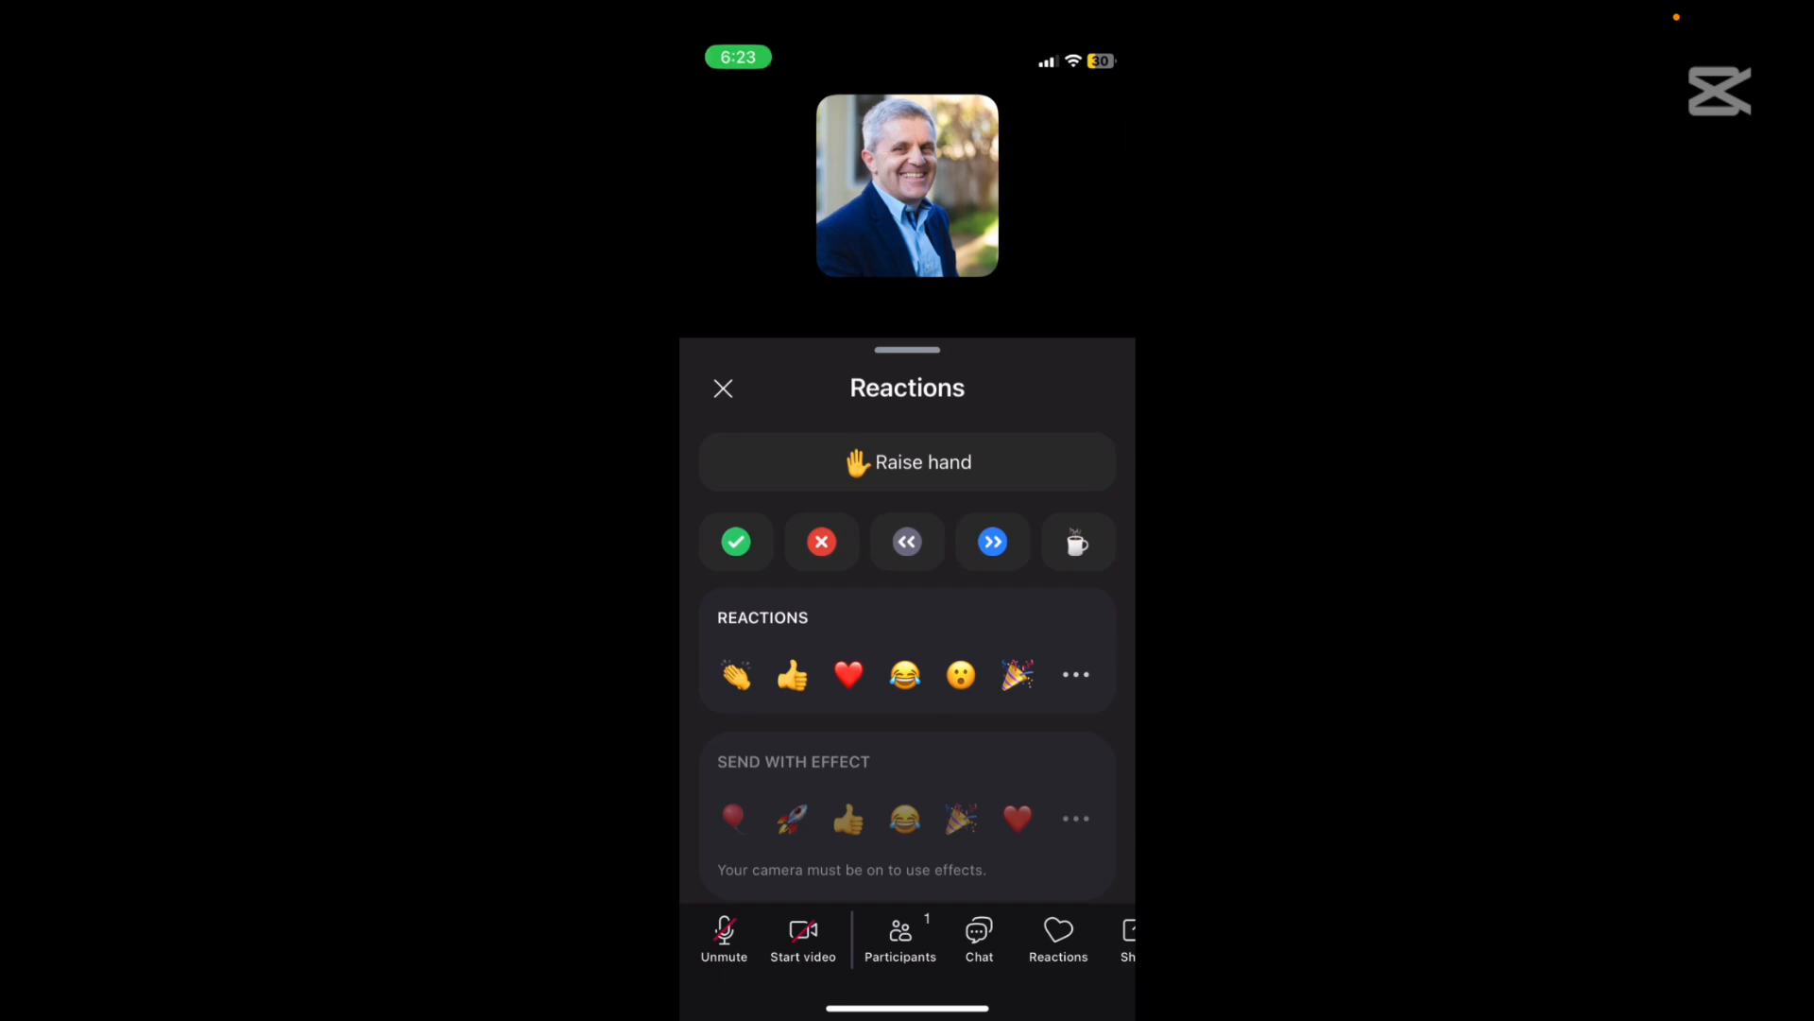
pyautogui.click(1076, 673)
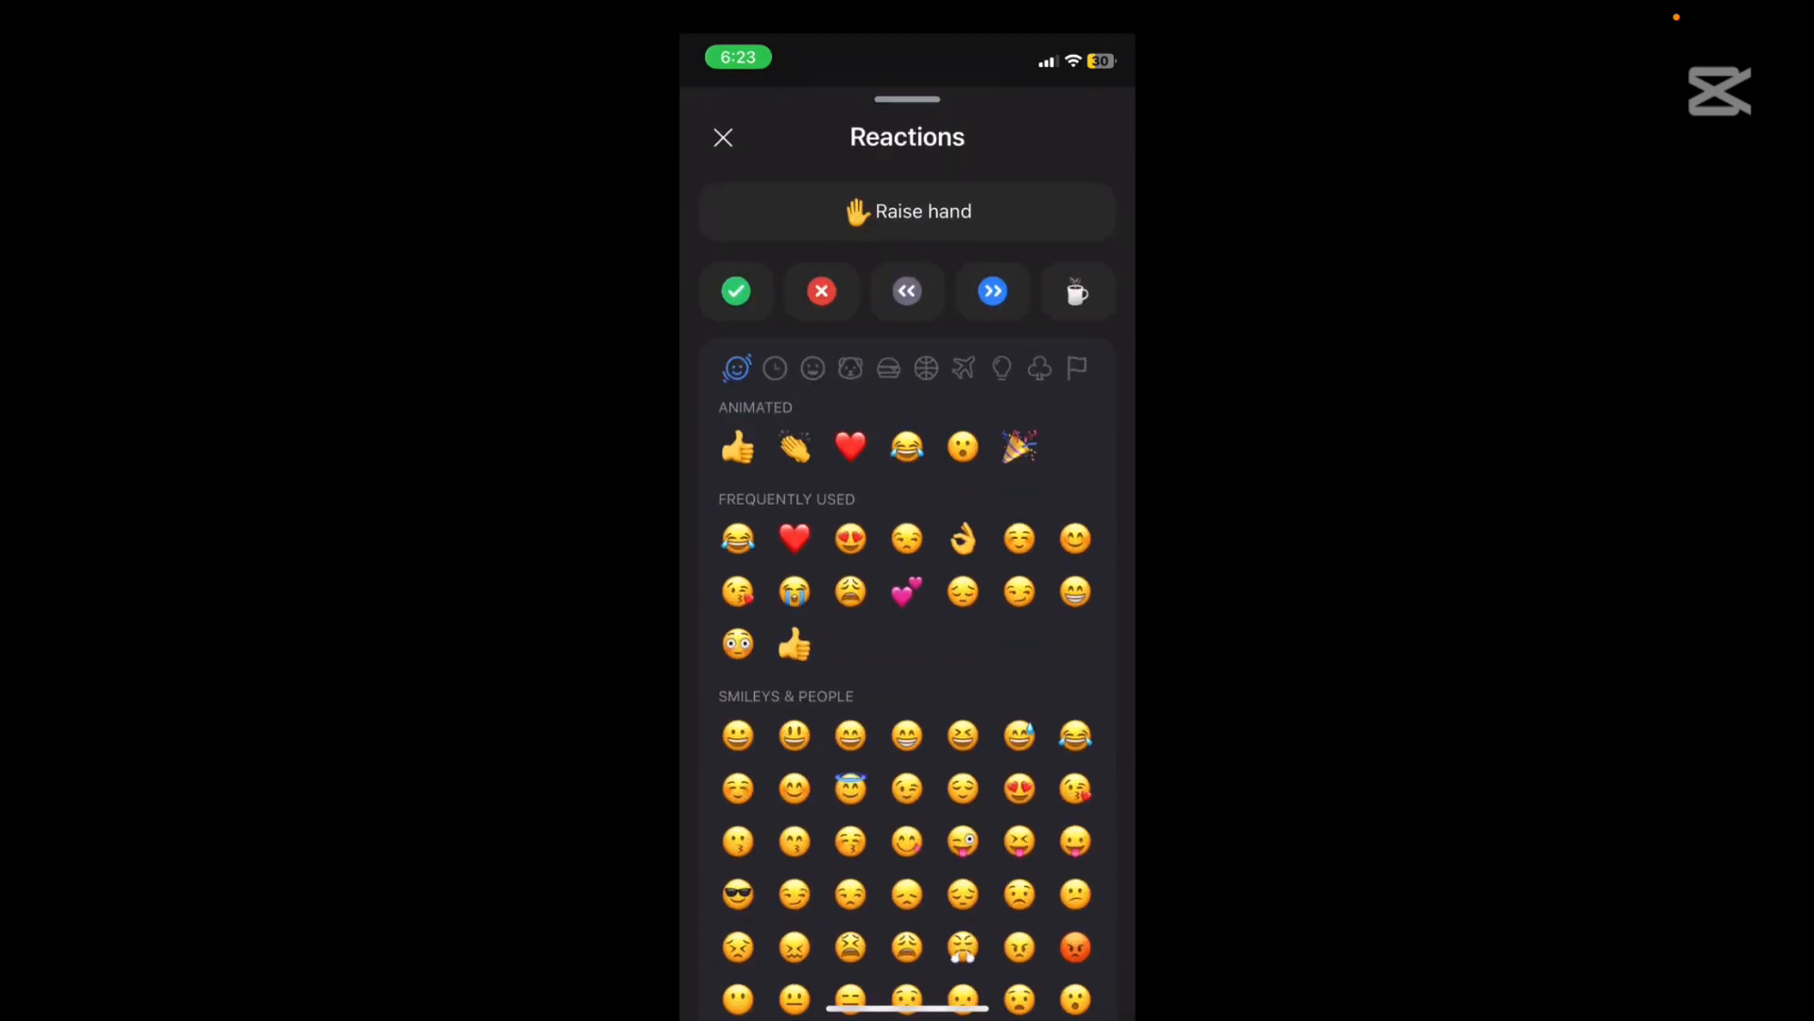
pyautogui.click(722, 136)
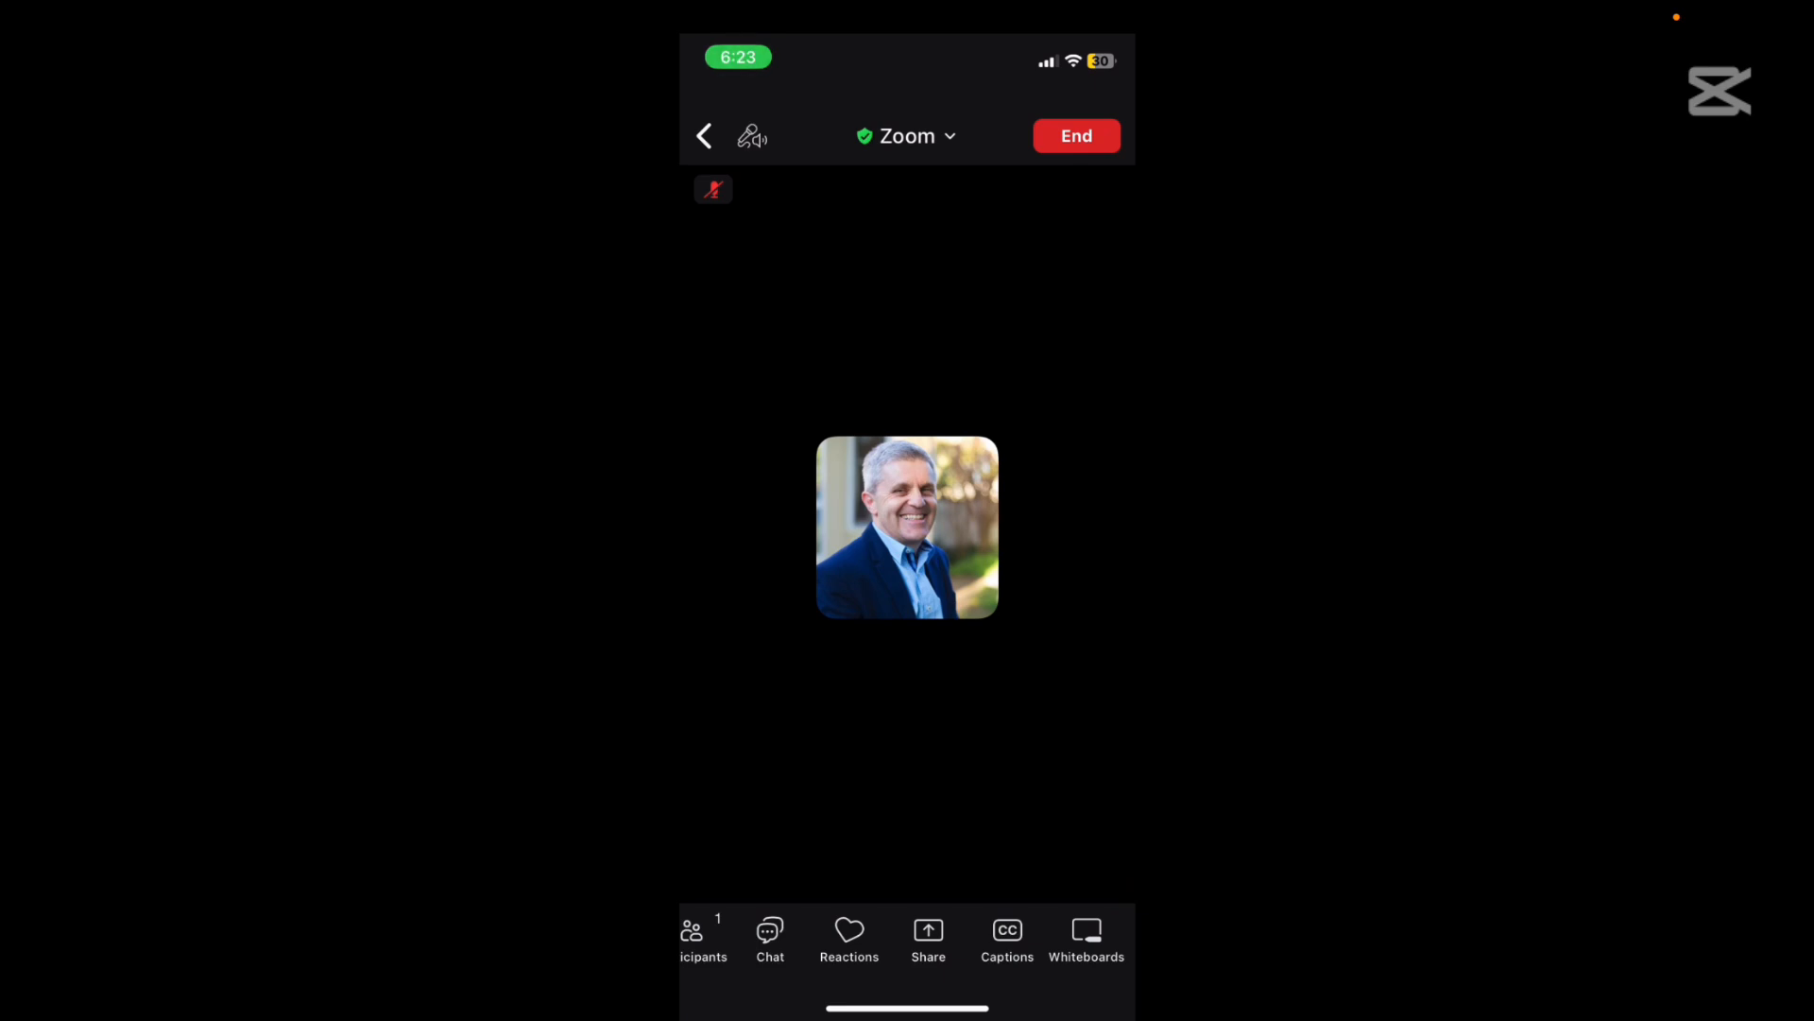
pyautogui.click(926, 936)
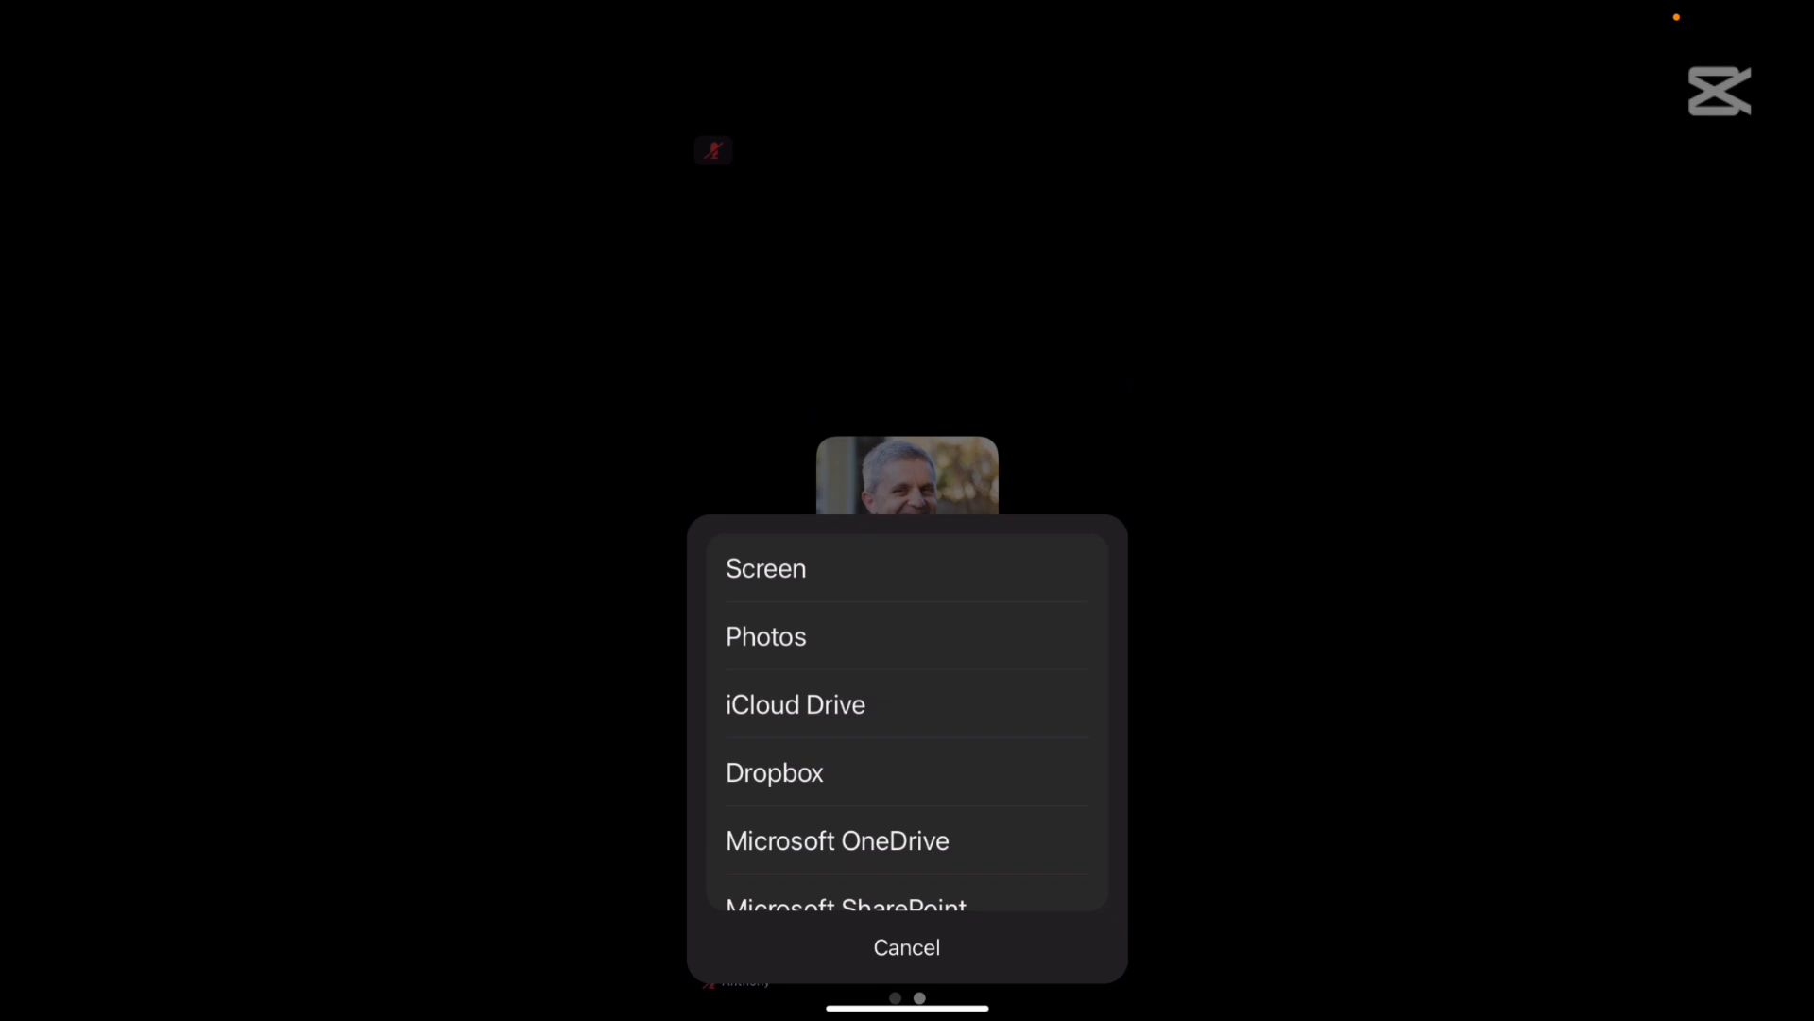
pyautogui.scroll(-3)
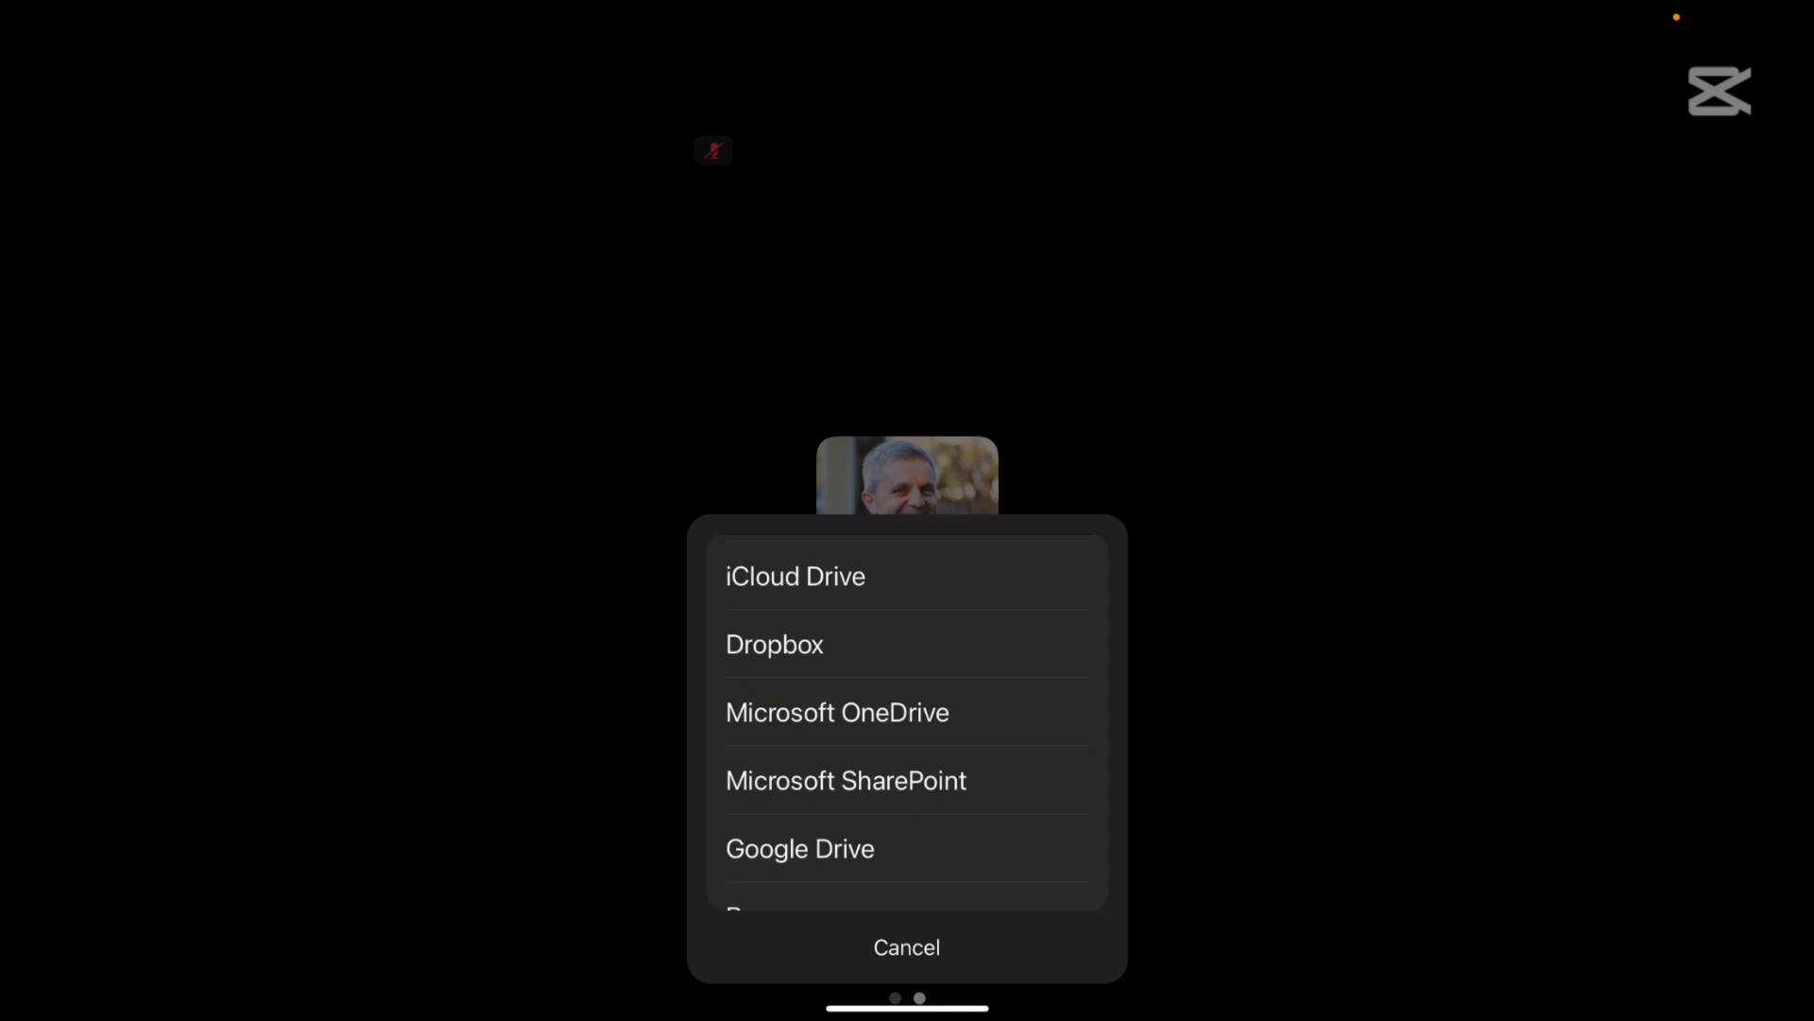
pyautogui.scroll(-3)
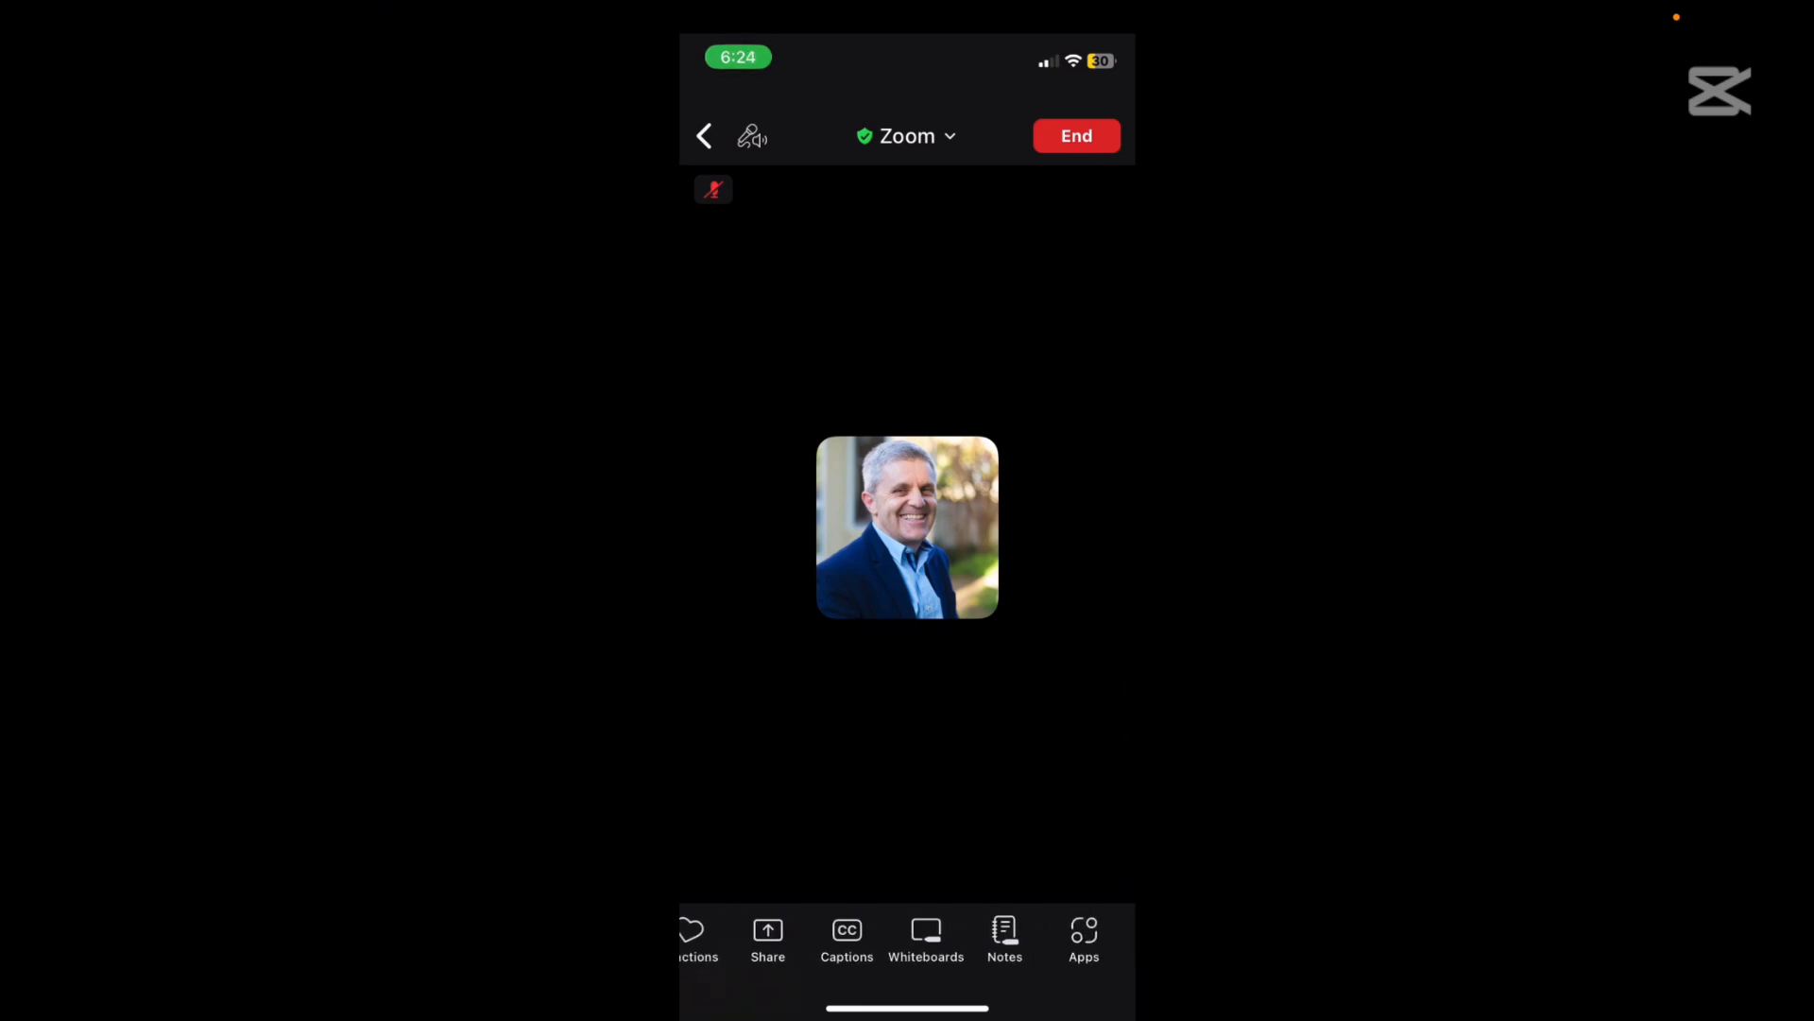
# - View the Captions settings (captions off, English) and move on to the Whiteboards option
pyautogui.click(846, 930)
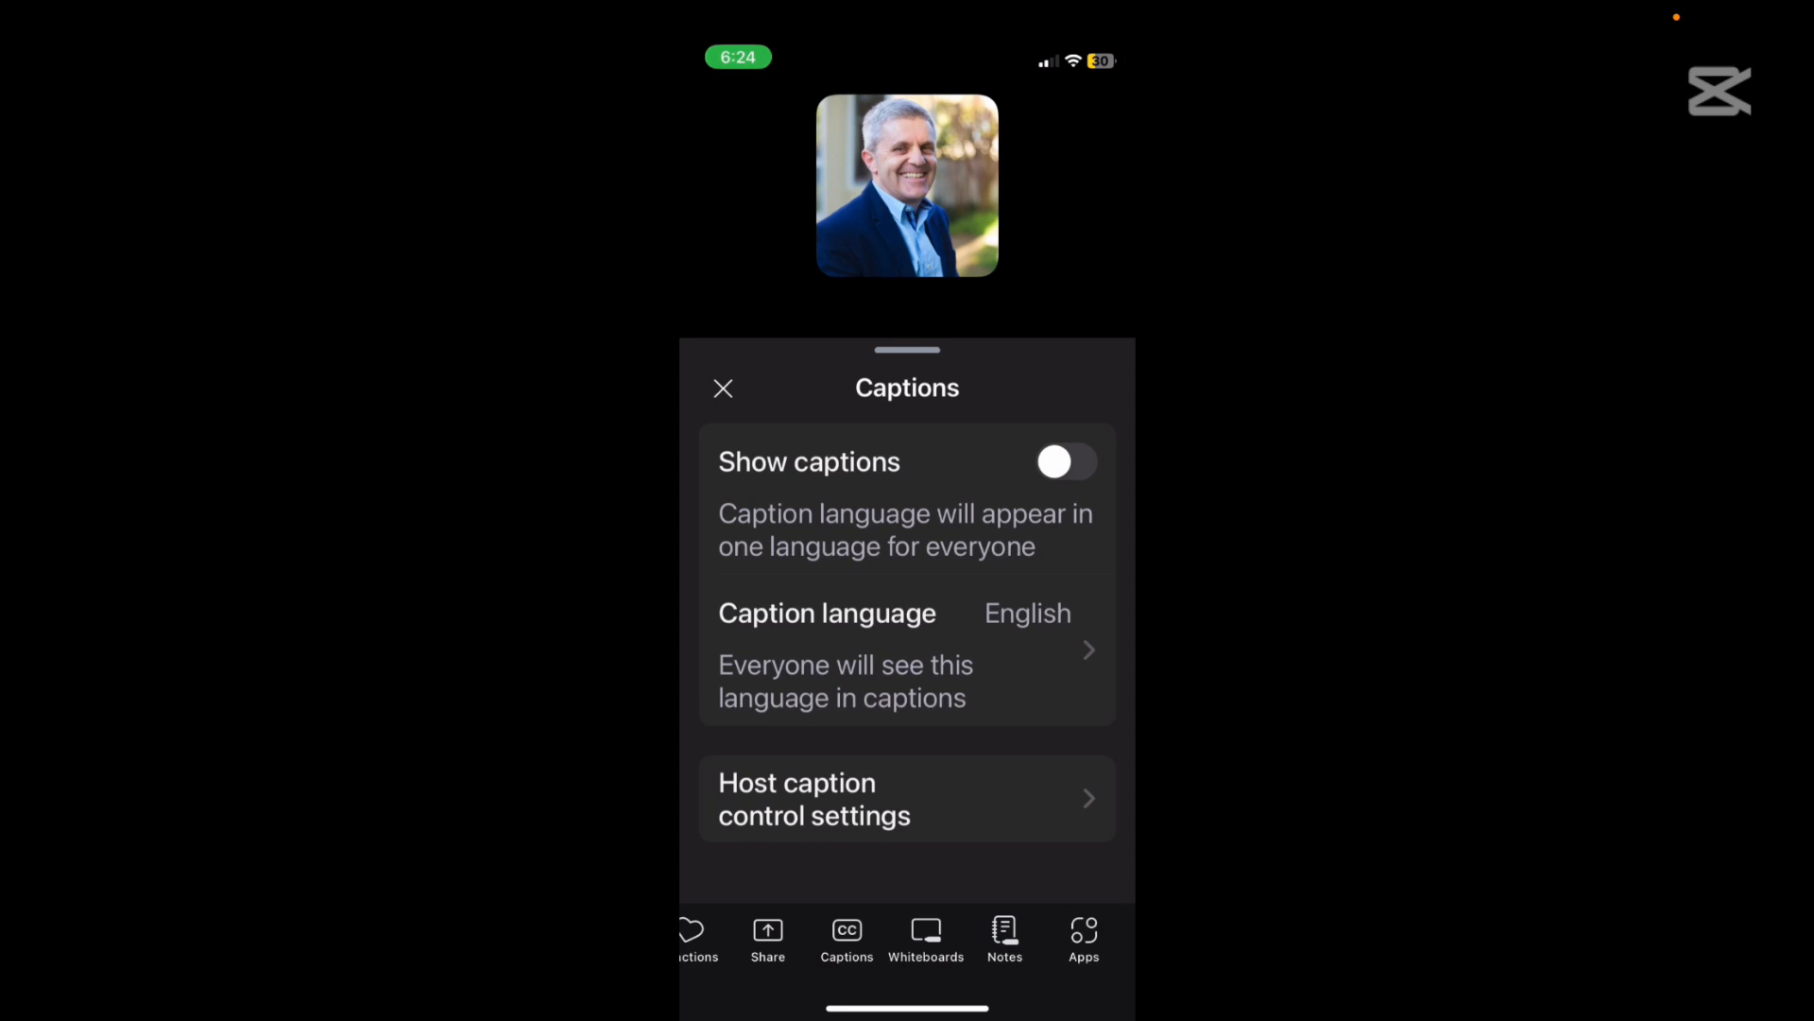
pyautogui.click(926, 931)
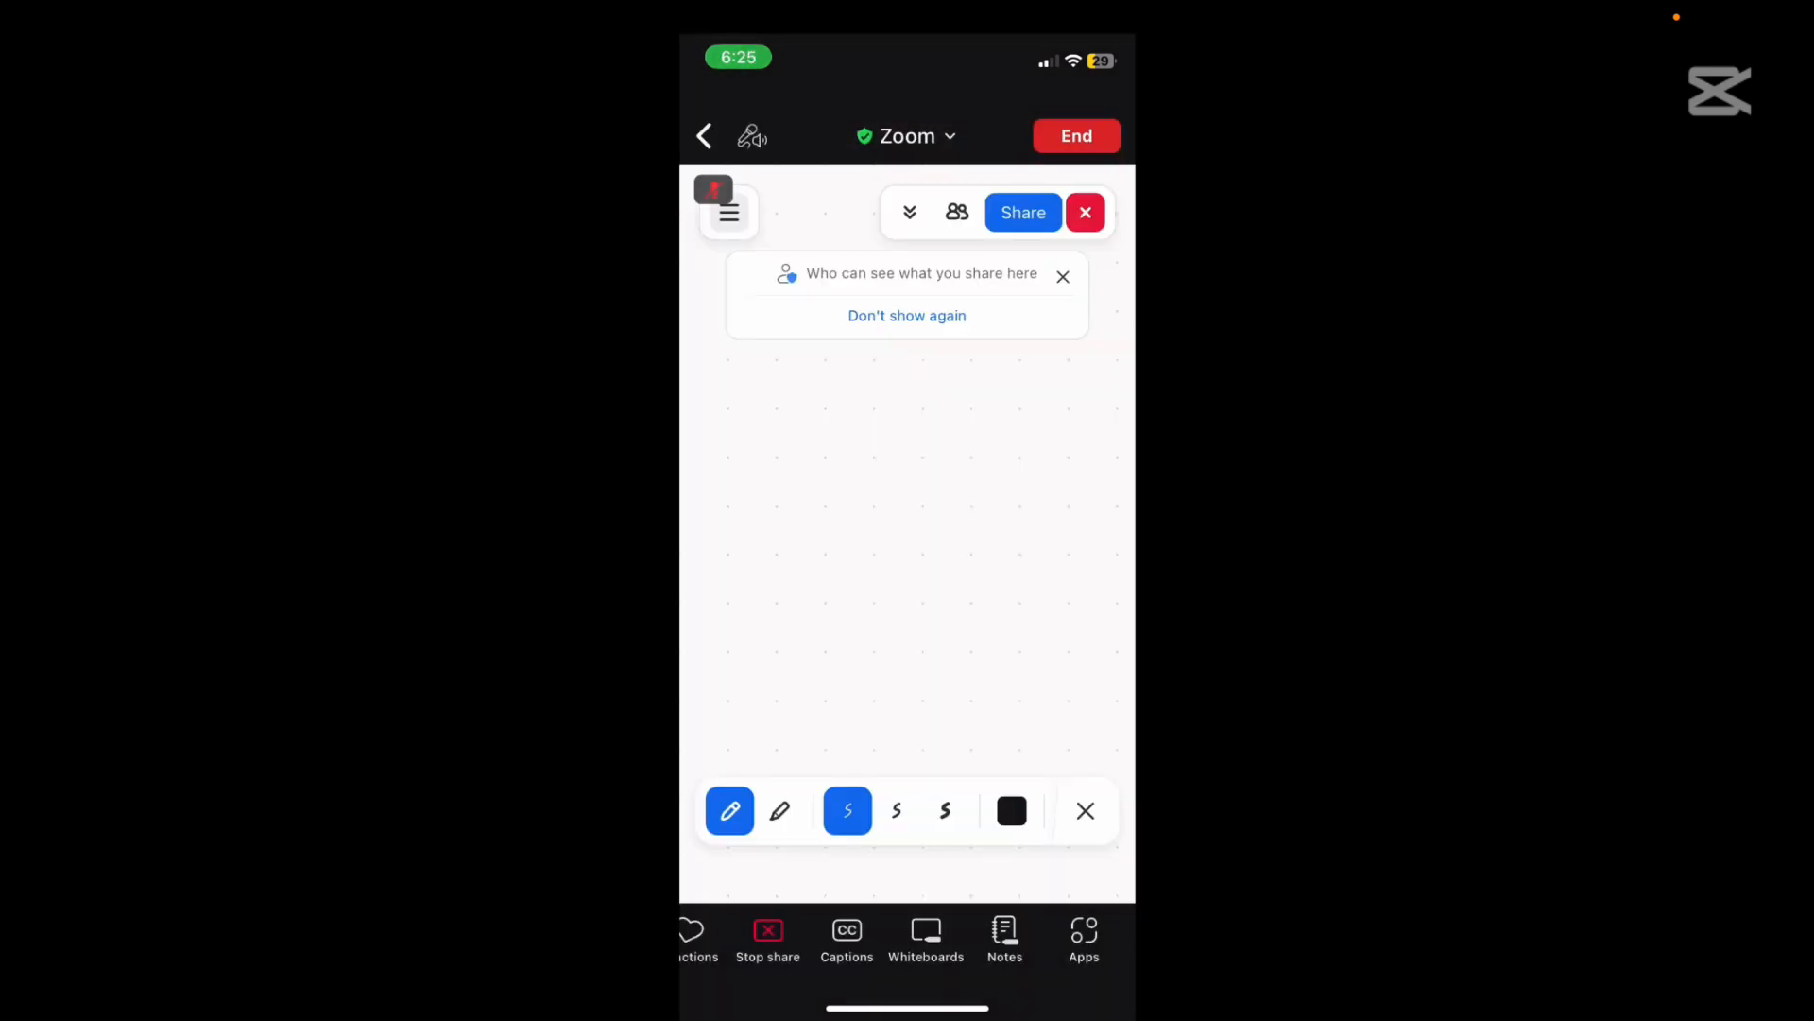
# - Hand-draw the word Draw with a zigzag scribble on the shared whiteboard, then return to the meeting
pyautogui.moveTo(763, 404); pyautogui.dragTo(827, 475)
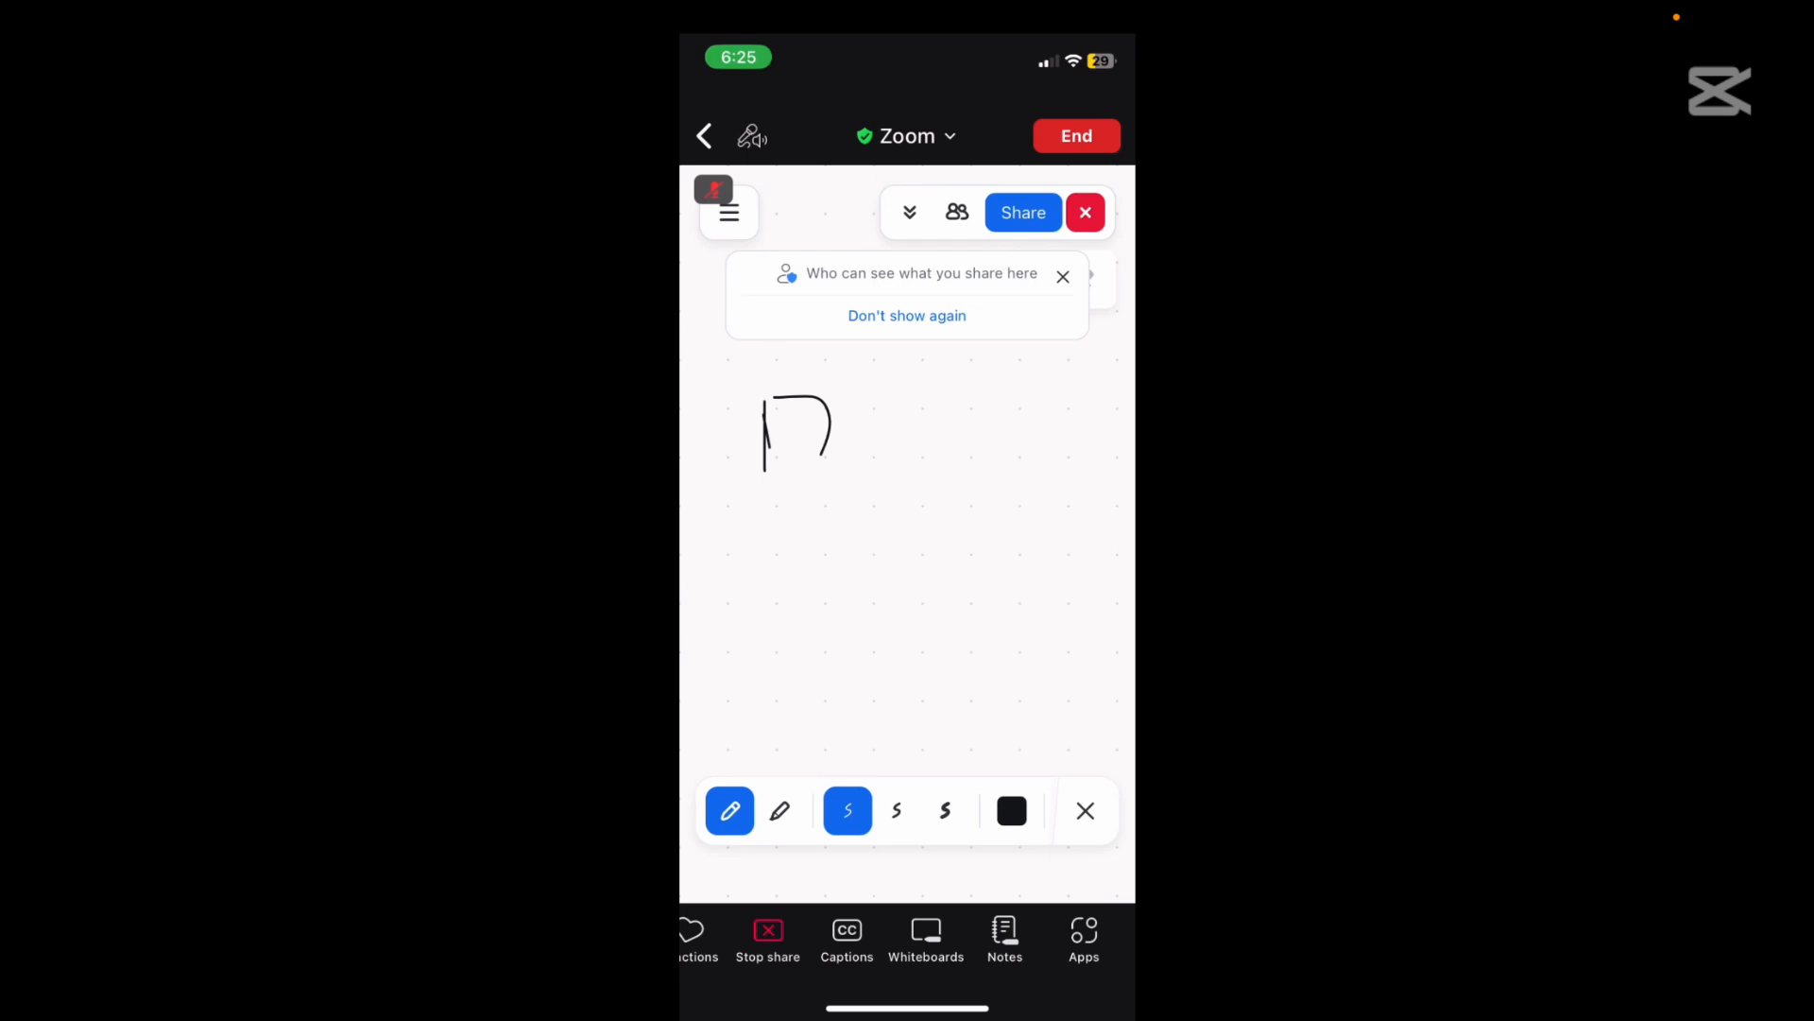
pyautogui.moveTo(764, 463); pyautogui.dragTo(960, 463)
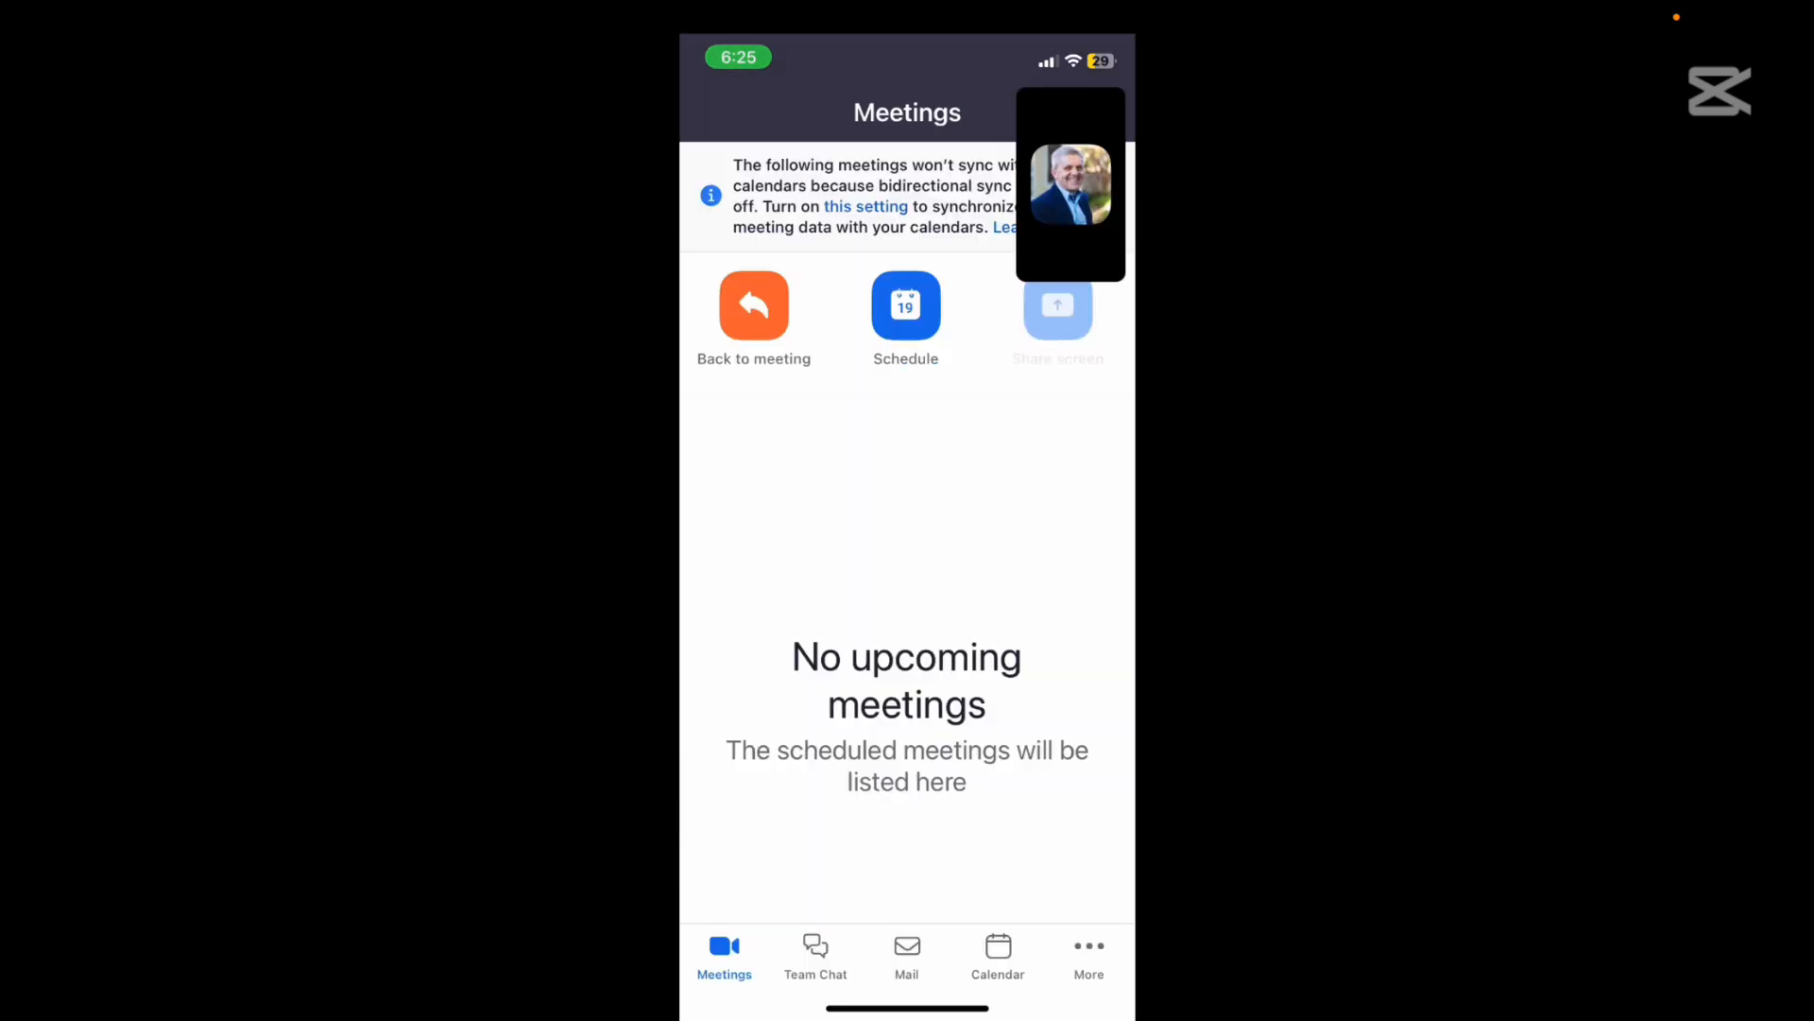
pyautogui.click(755, 304)
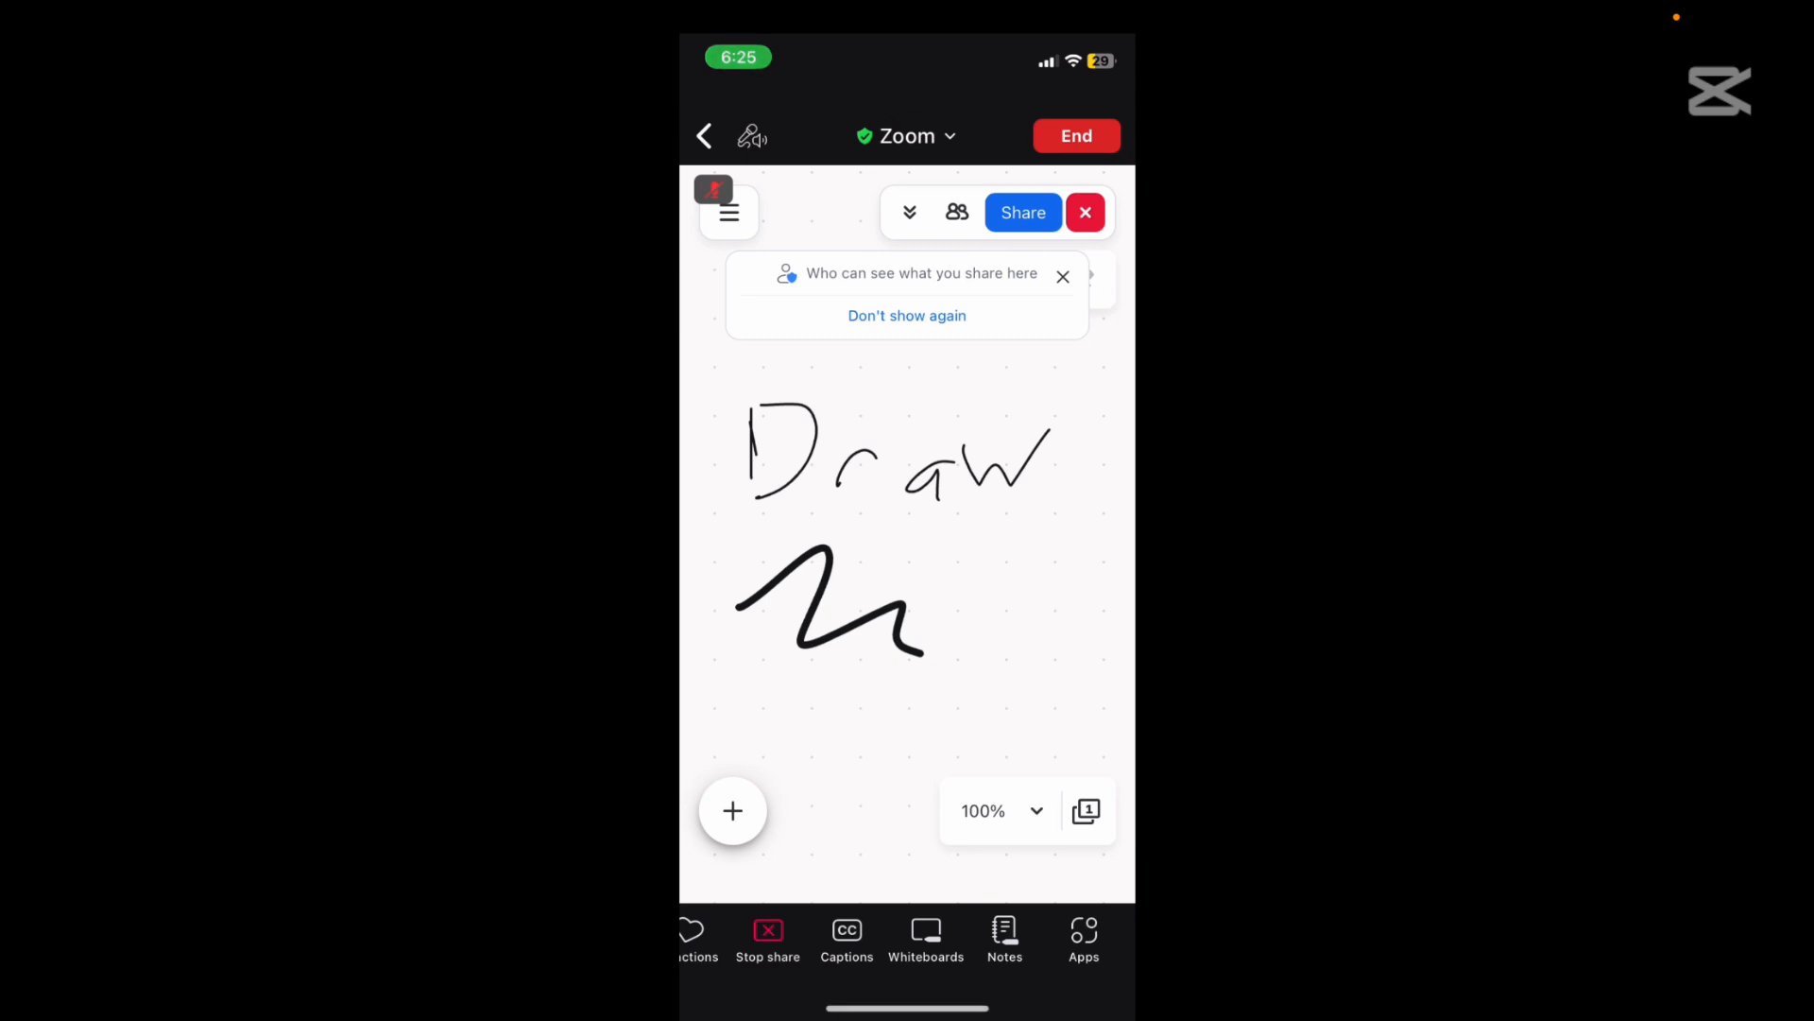
pyautogui.click(1006, 931)
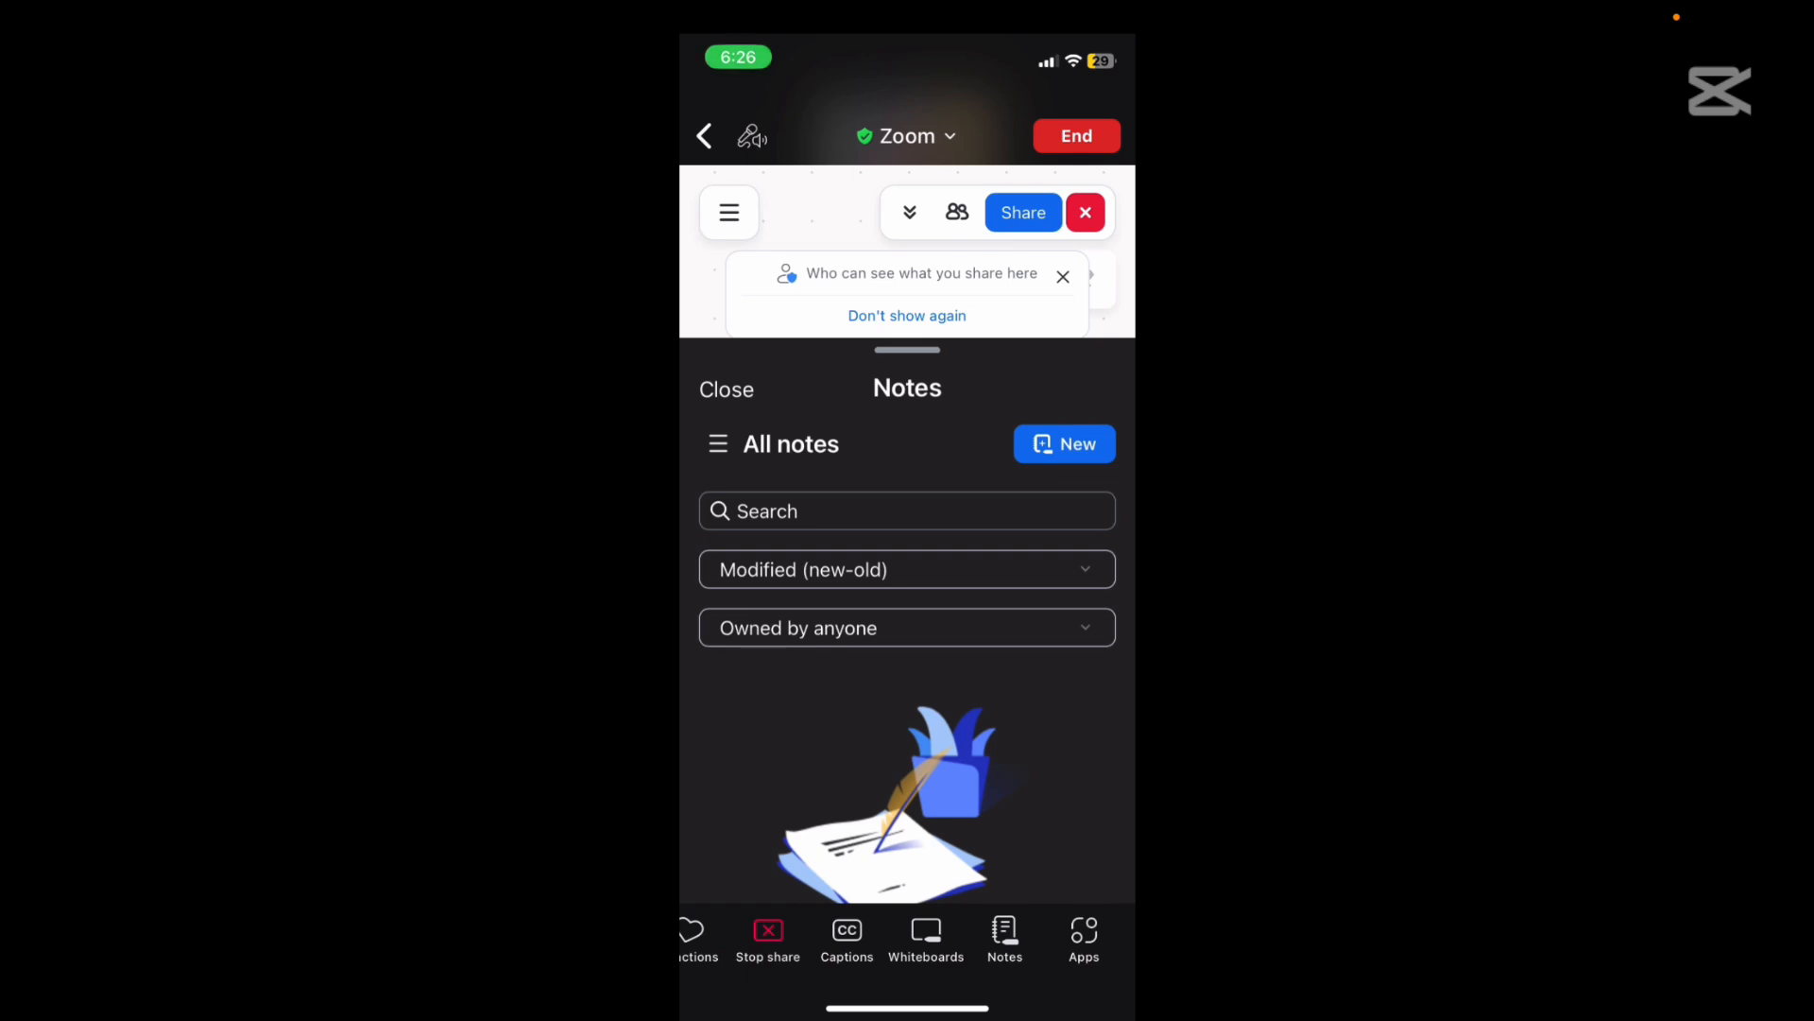
# - Leave the empty Notes sheet and bring up the end-or-leave meeting prompt
pyautogui.click(1075, 136)
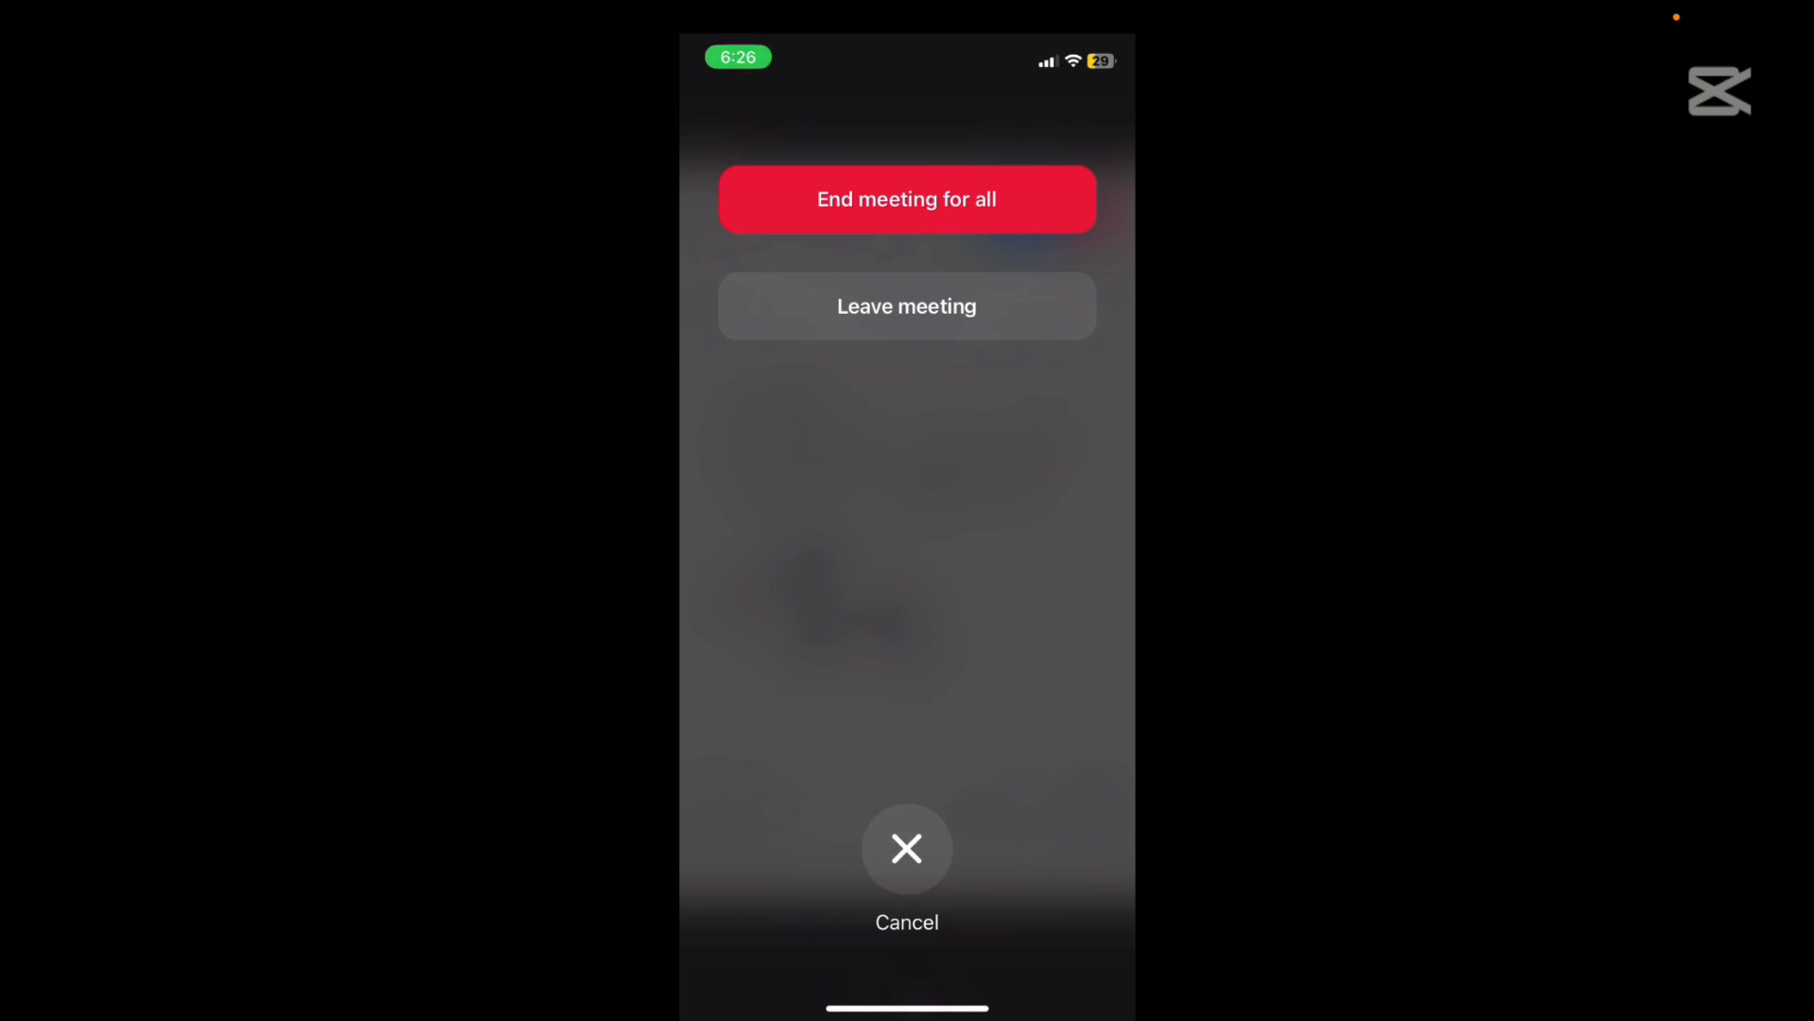
# - End the meeting for all and return to the Meetings home screen with no upcoming meetings
pyautogui.click(907, 306)
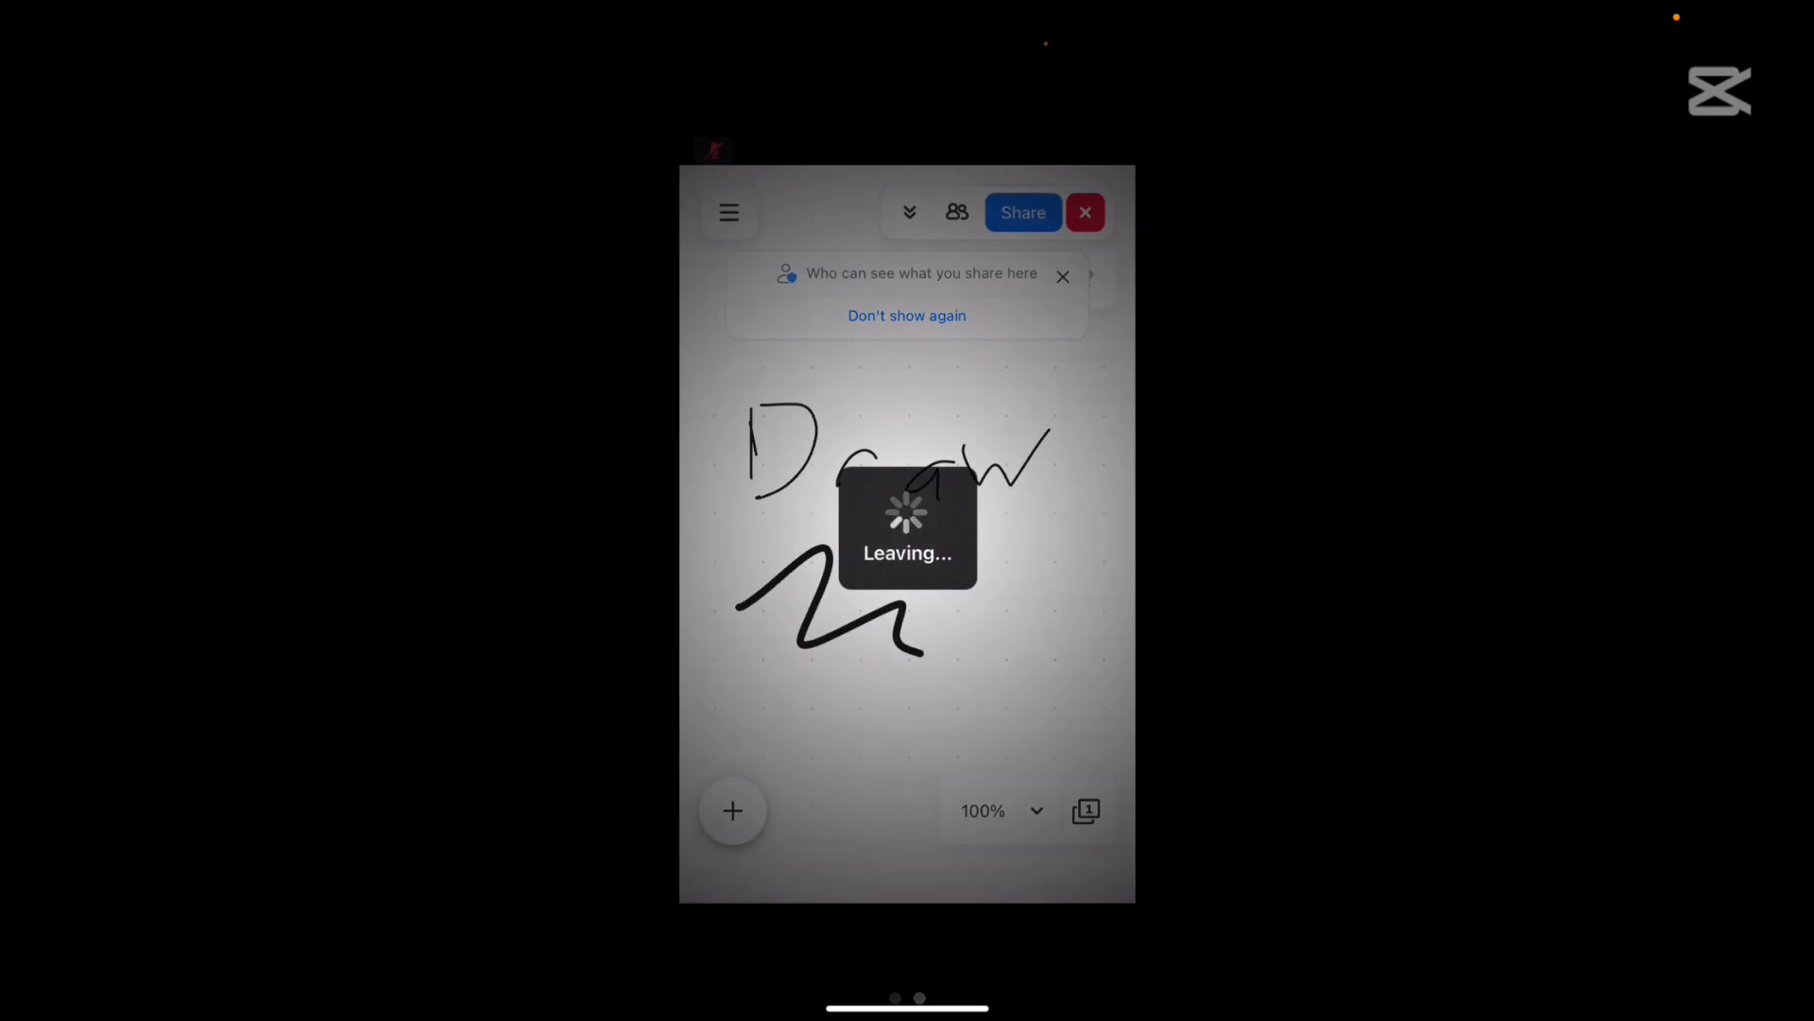
pyautogui.click(1087, 211)
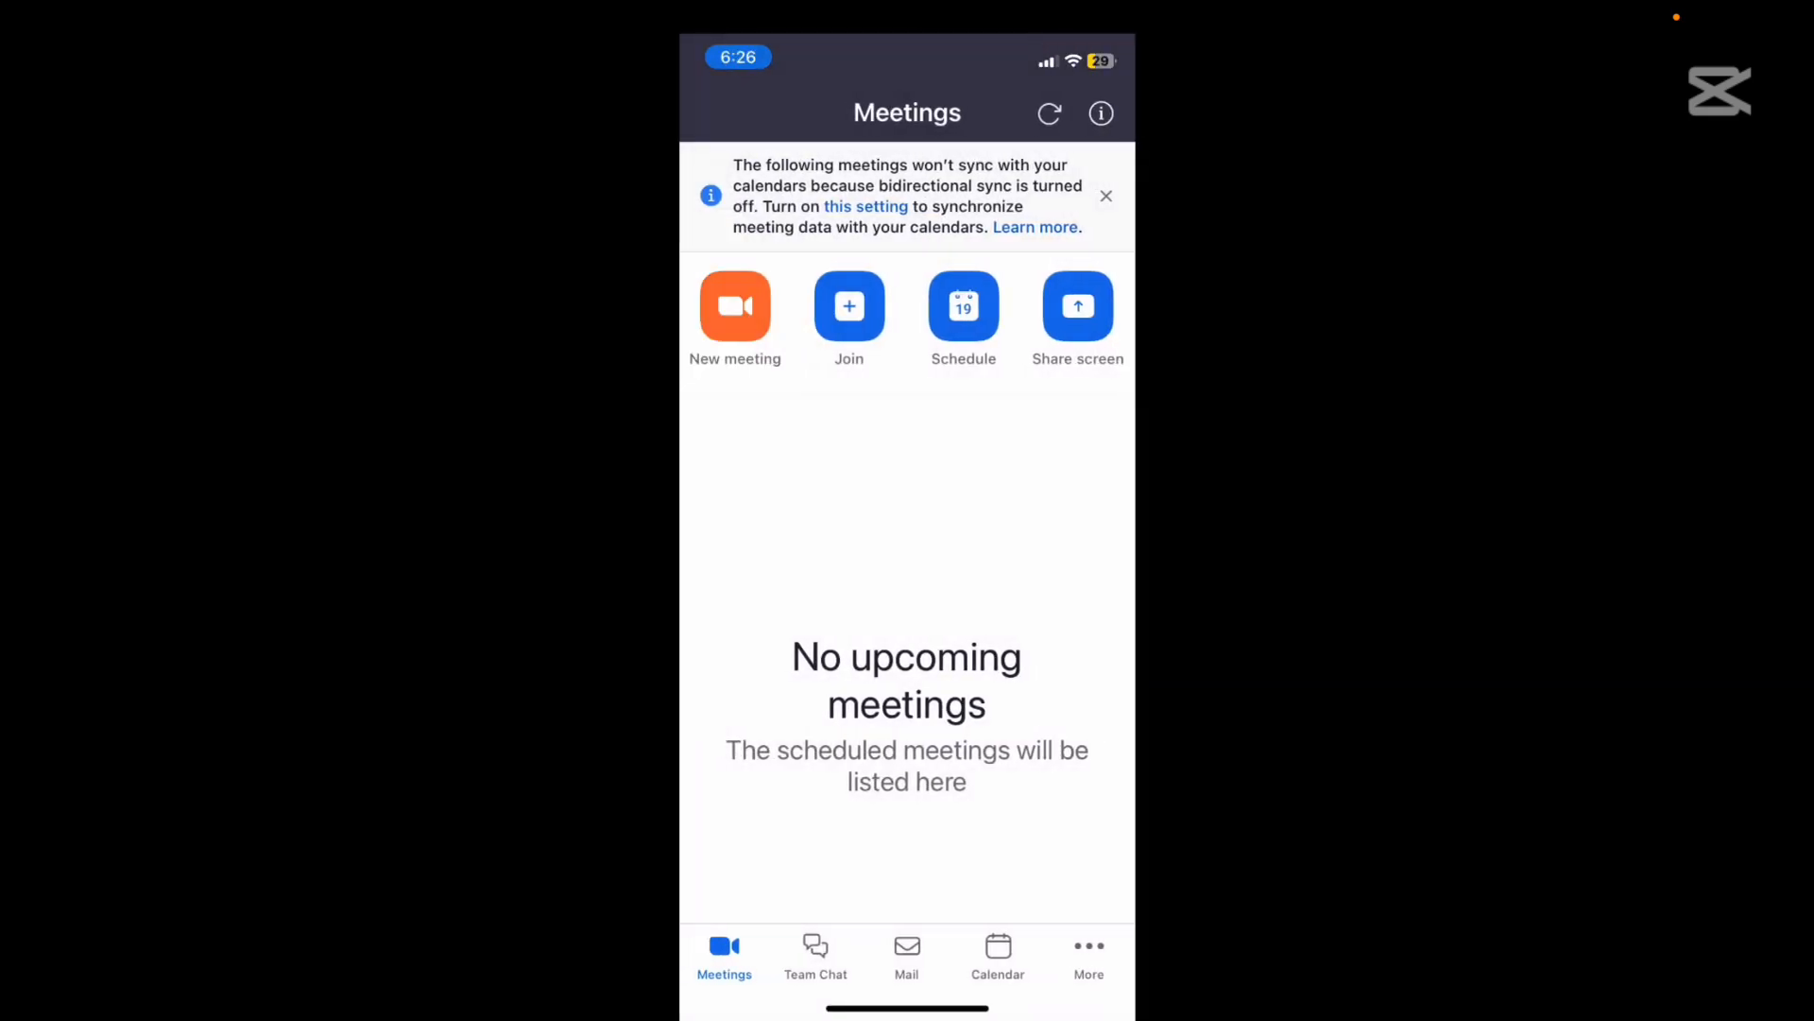